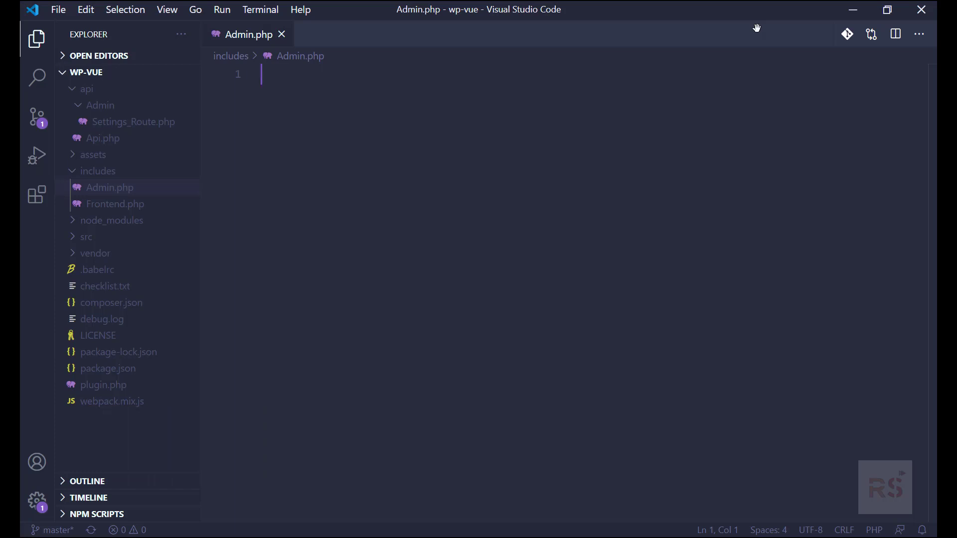
{"action": "mouse_move", "coordinate": [462, 151]}
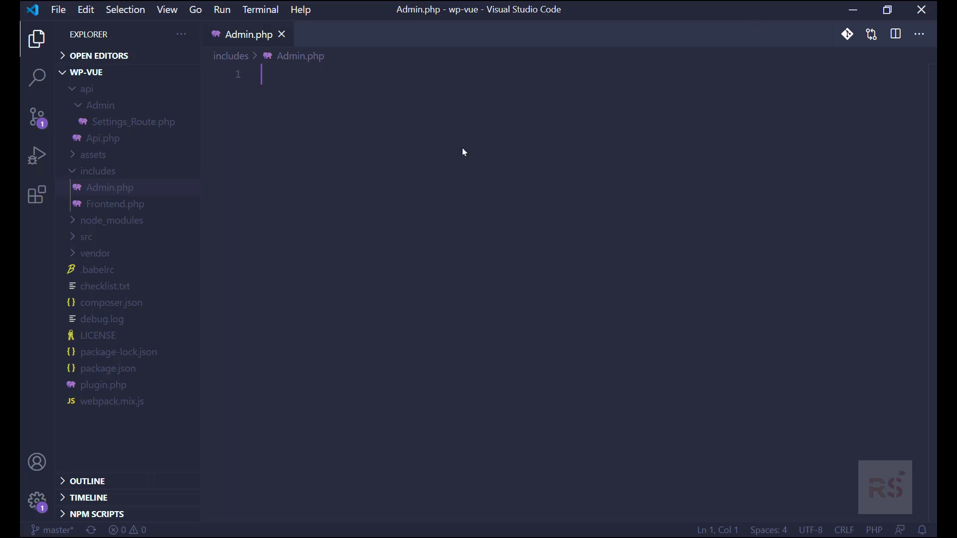
{"action": "mouse_move", "coordinate": [463, 147]}
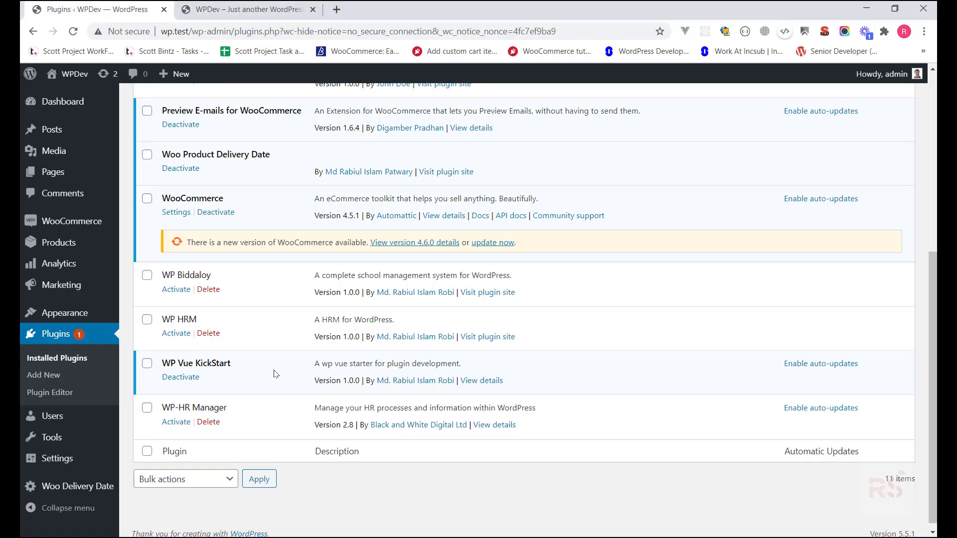
Step: Start Admin.php with <?php, namespace WPVK\Includes; and an empty Admin class
{"action": "scroll", "scroll_direction": "down", "scroll_amount": 3}
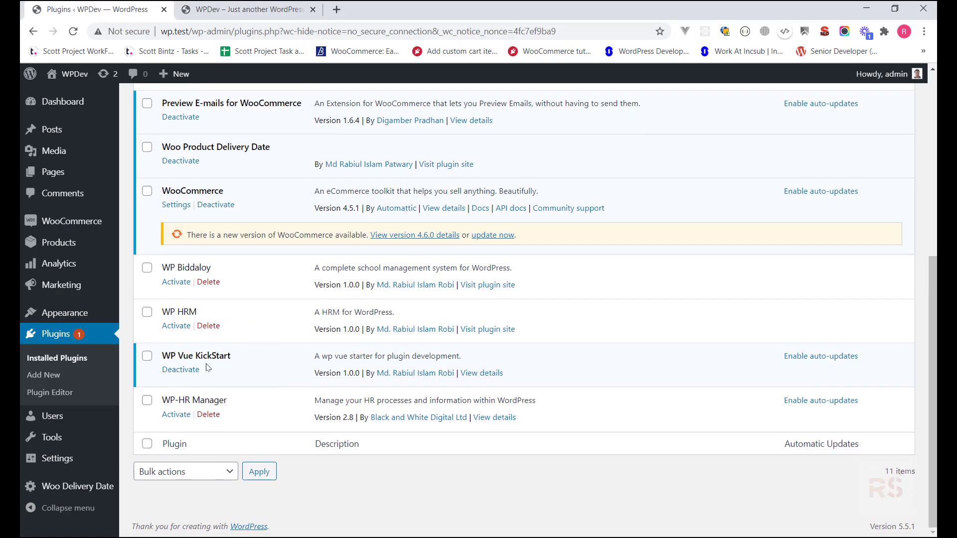
{"action": "mouse_move", "coordinate": [108, 317]}
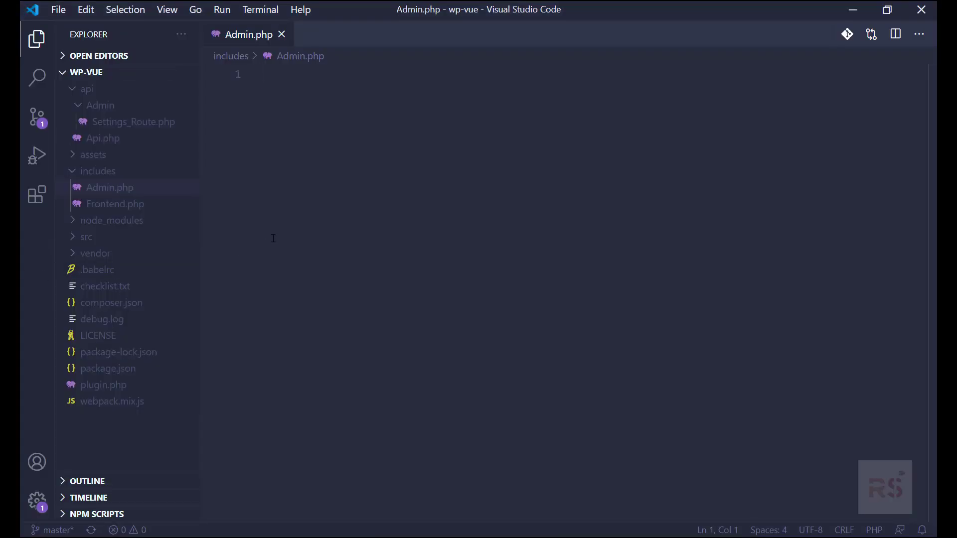
{"action": "type", "text": "<?php"}
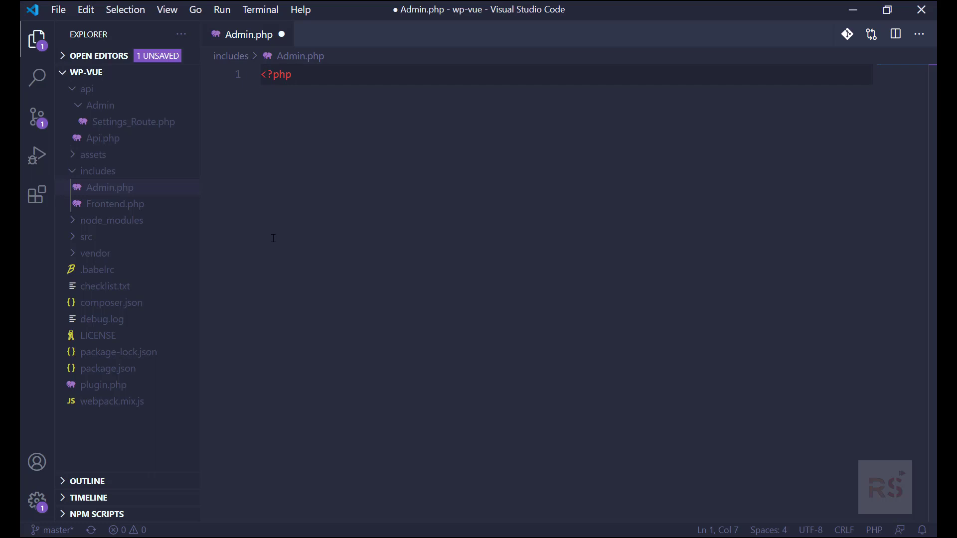
{"action": "type", "text": "name"}
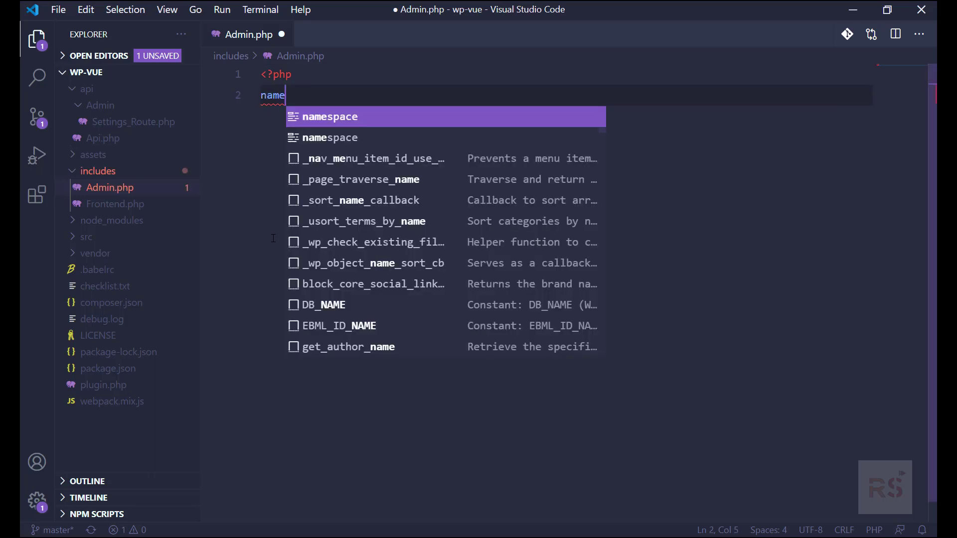
{"action": "key", "text": "Tab"}
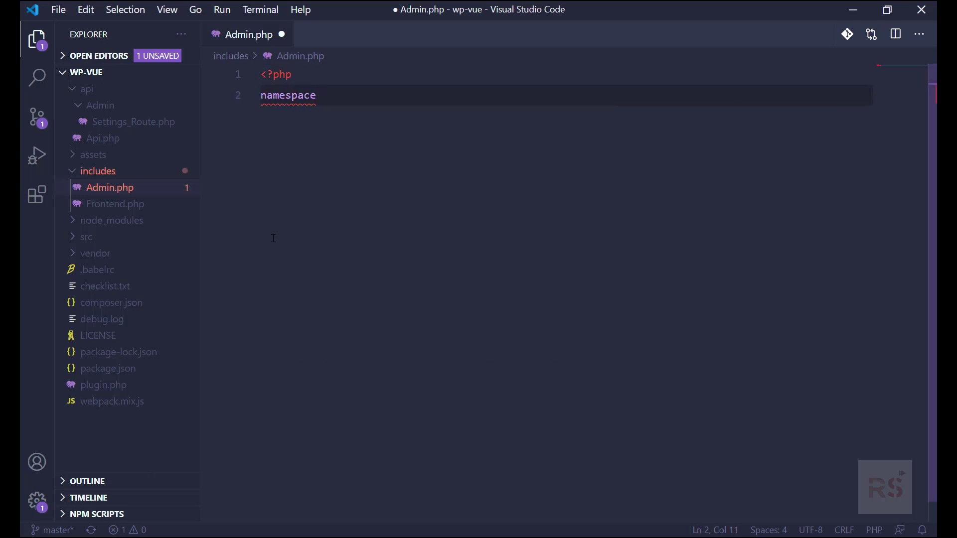
{"action": "type", "text": "WPVK"}
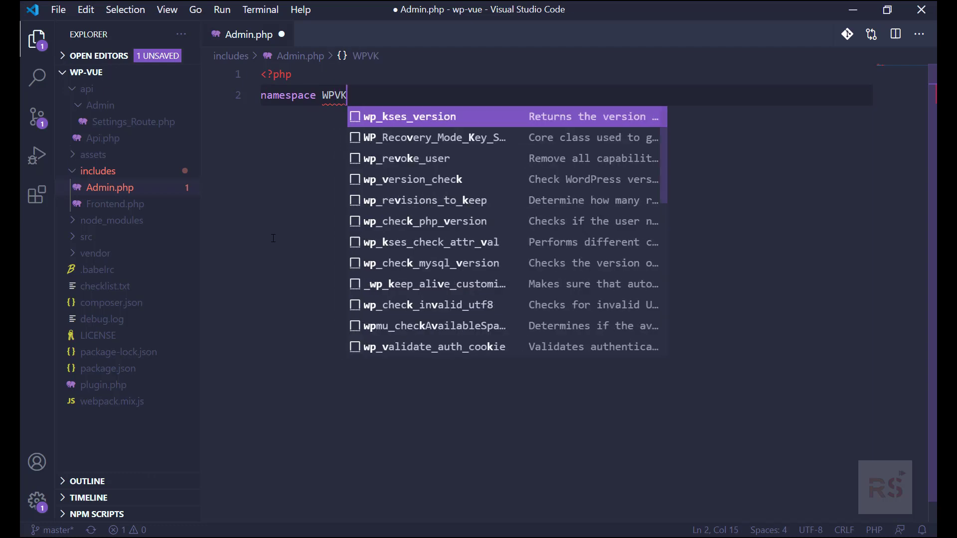
{"action": "type", "text": "\\"}
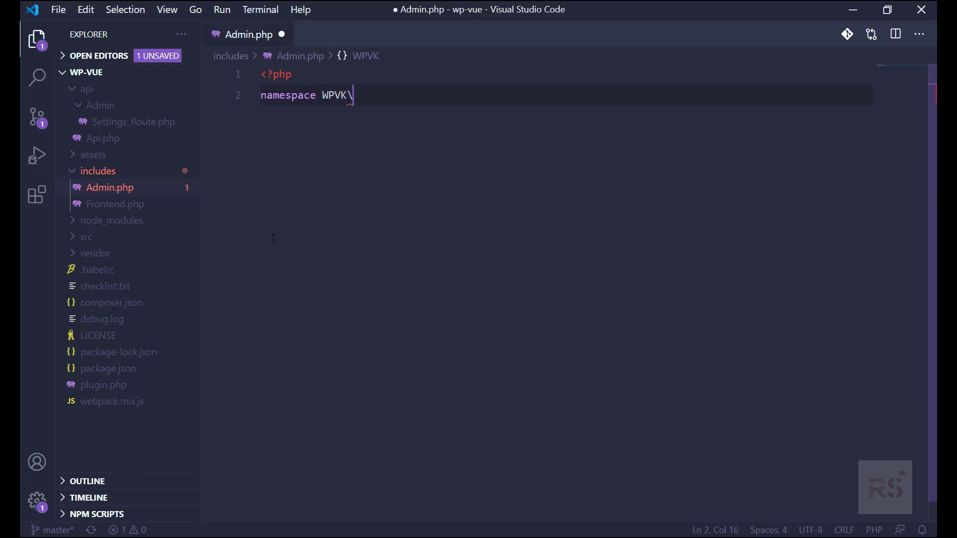
{"action": "type", "text": "Incl"}
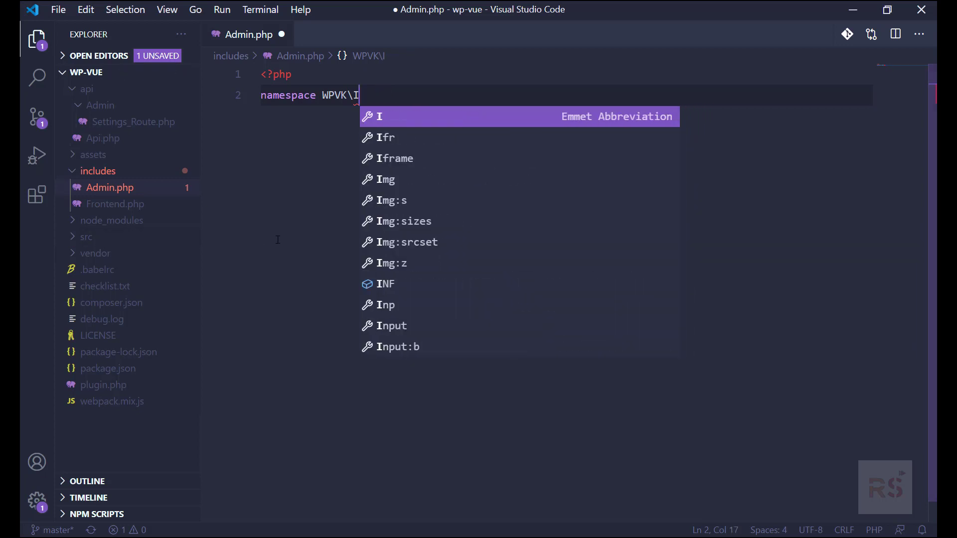
{"action": "type", "text": "ncul"}
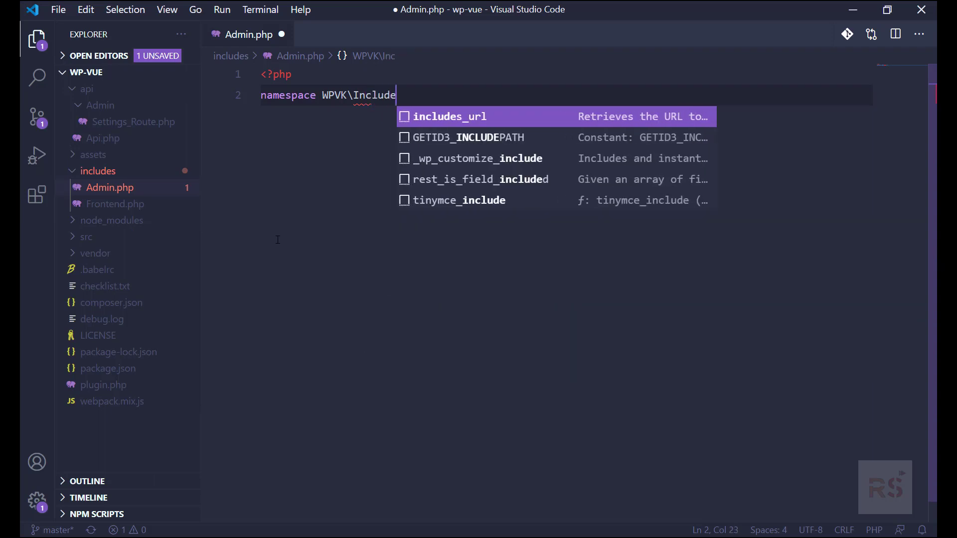
{"action": "key", "text": "Enter"}
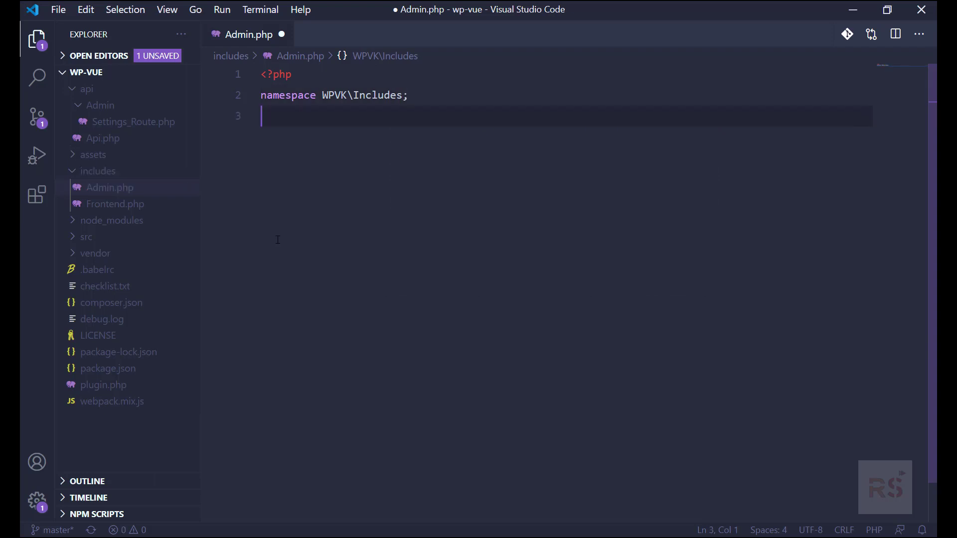
{"action": "type", "text": "clas"}
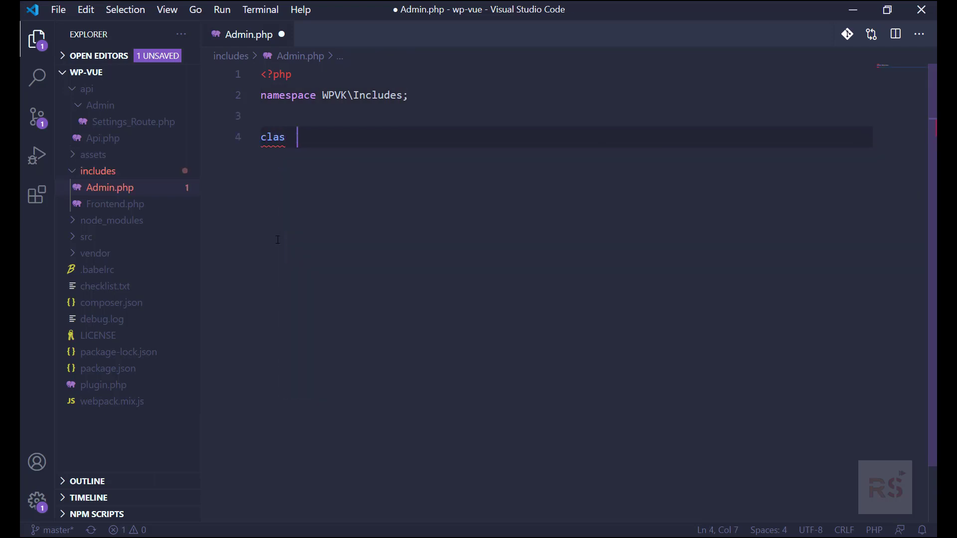
{"action": "key", "text": "Backspace"}
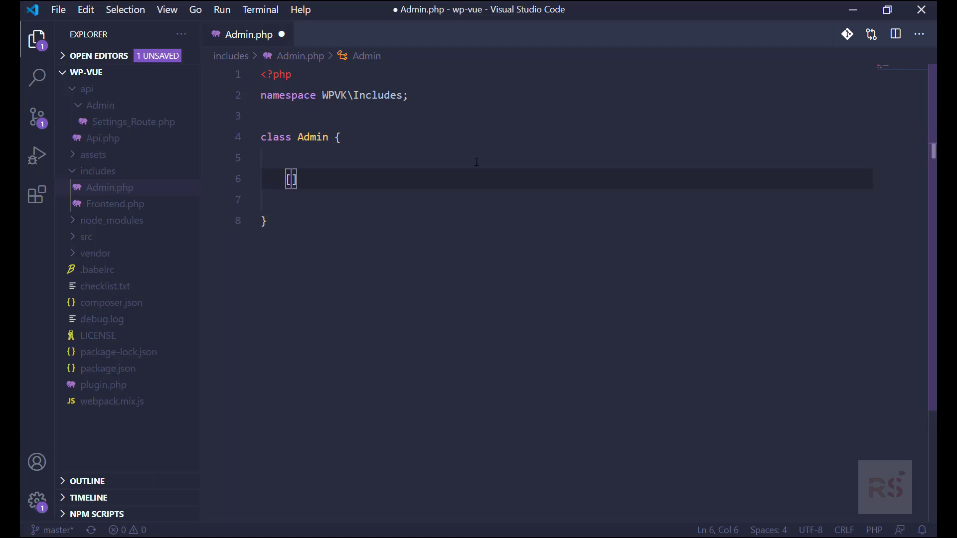
Step: Declare a public __construct() method inside the Admin class
{"action": "type", "text": "public fucnti"}
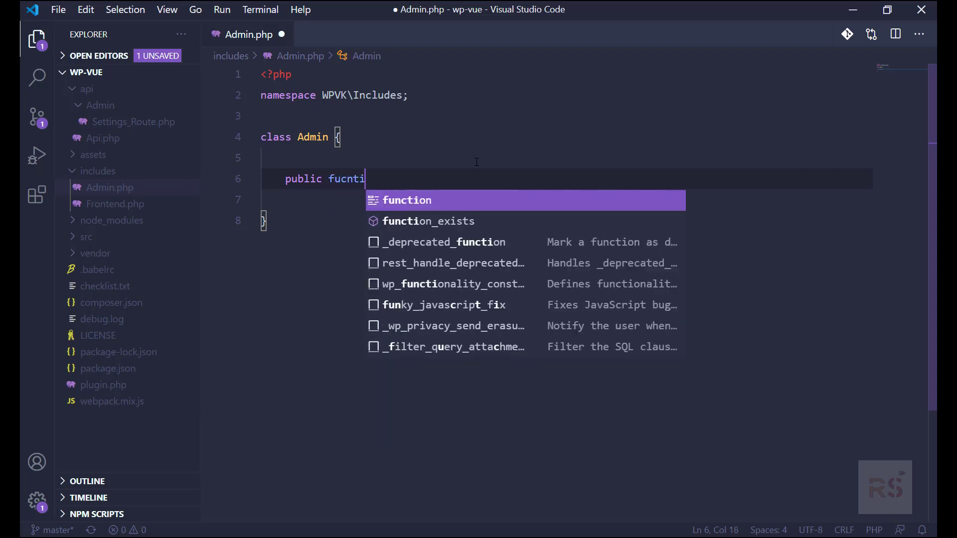
{"action": "key", "text": "Backspace"}
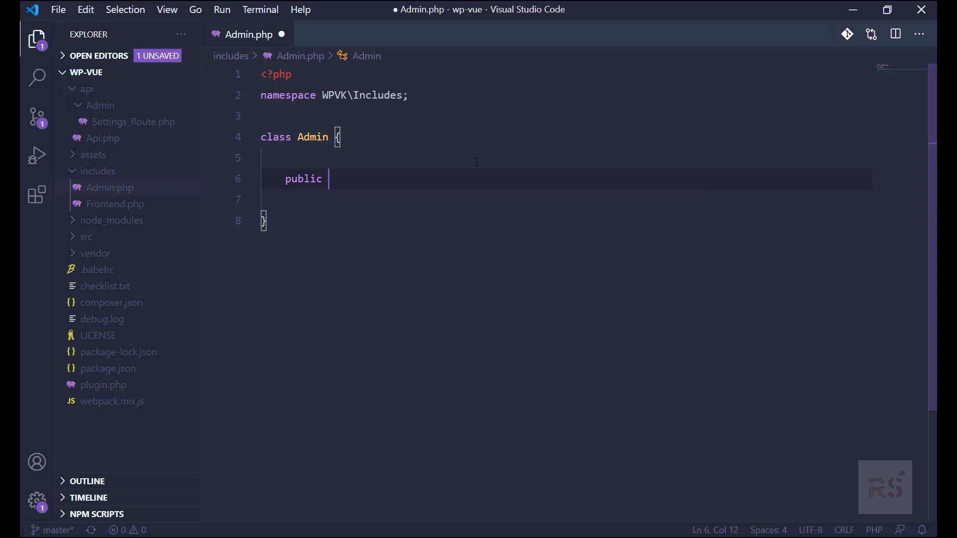
{"action": "type", "text": "function () {"}
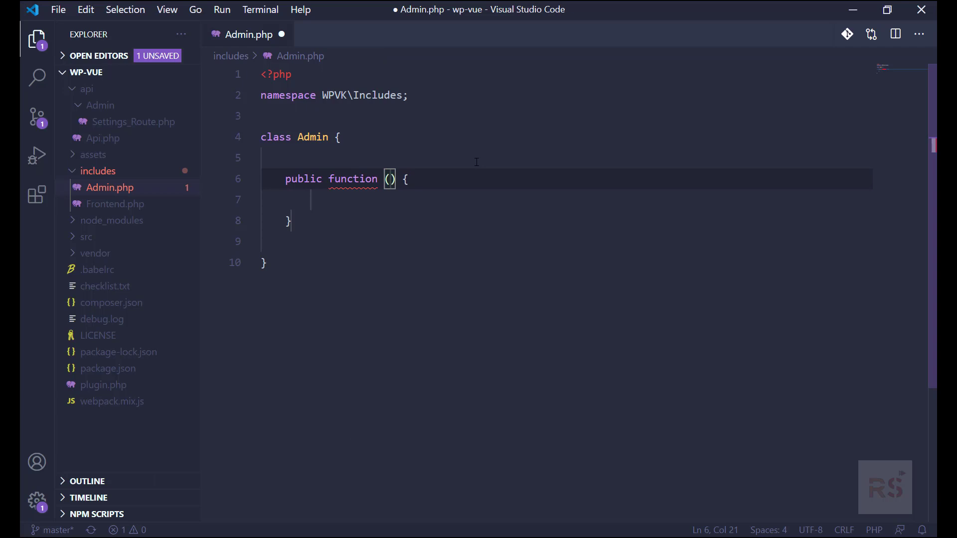
{"action": "type", "text": "__coinstu"}
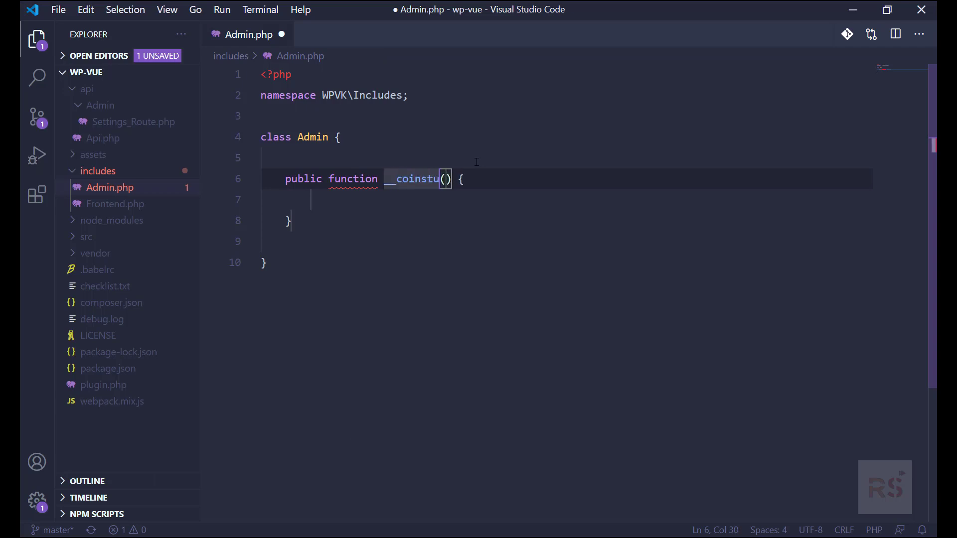
{"action": "key", "text": "Backspace"}
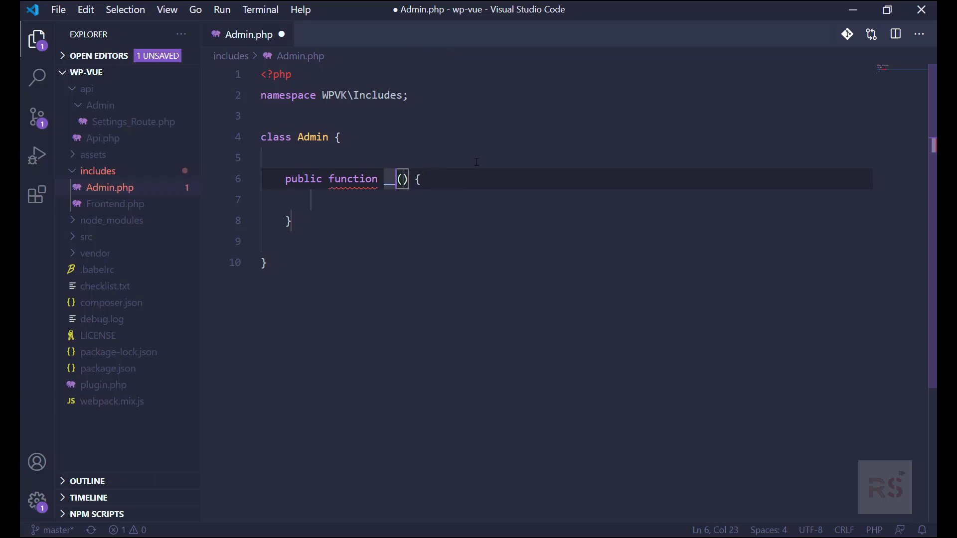
{"action": "type", "text": "__constuct"}
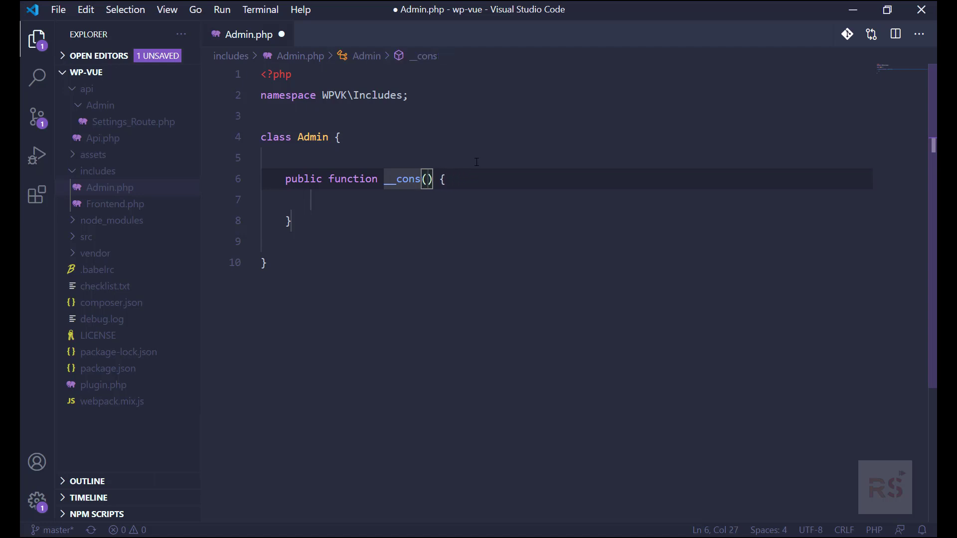
{"action": "type", "text": "truct"}
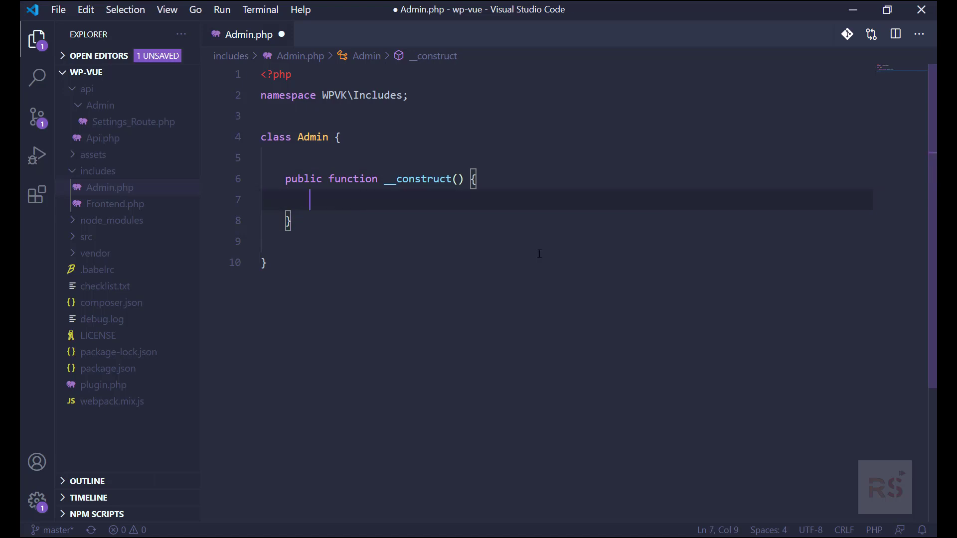
Step: Hook admin_menu to [ $this, 'admin_mennu' ] with add_action and save Admin.php
{"action": "type", "text": "a"}
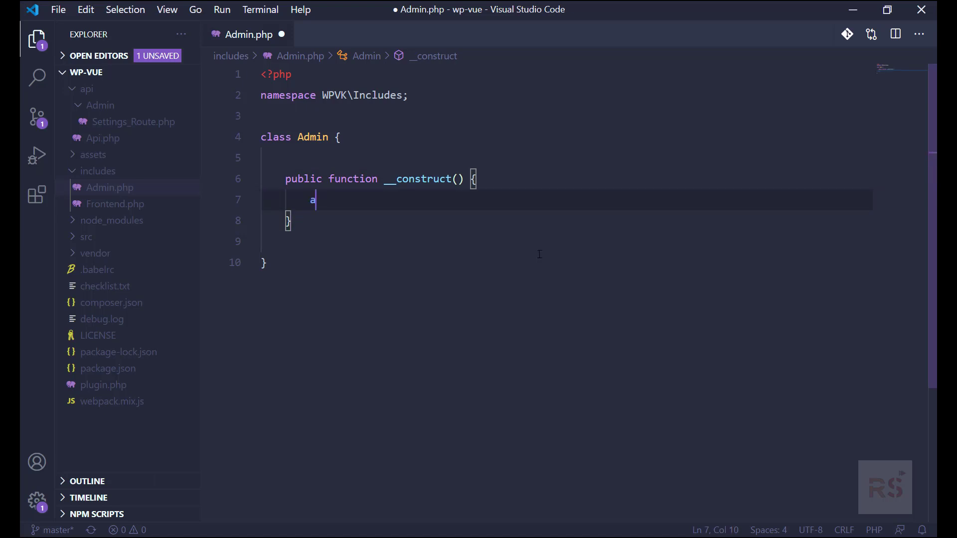
{"action": "type", "text": "dd_action( 'admin_menu'"}
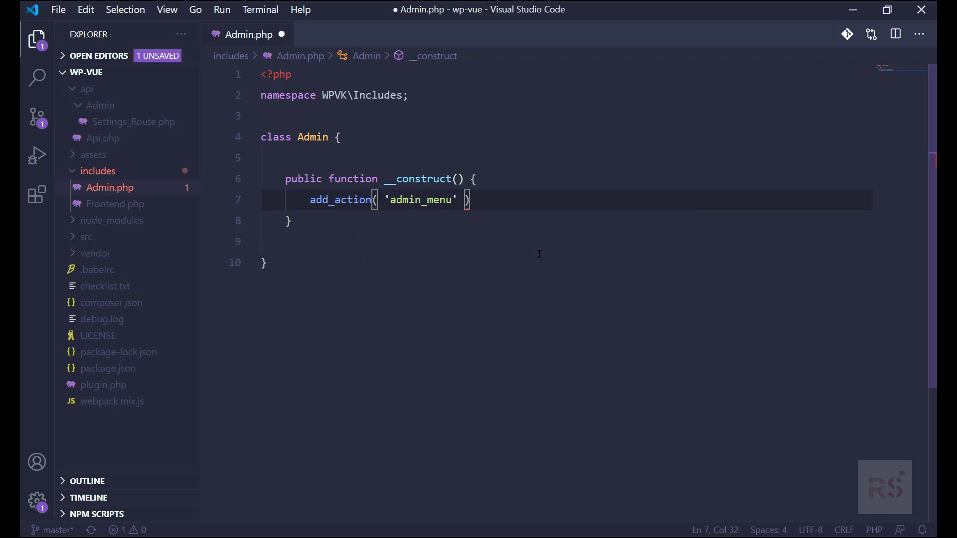
{"action": "type", "text": ", []"}
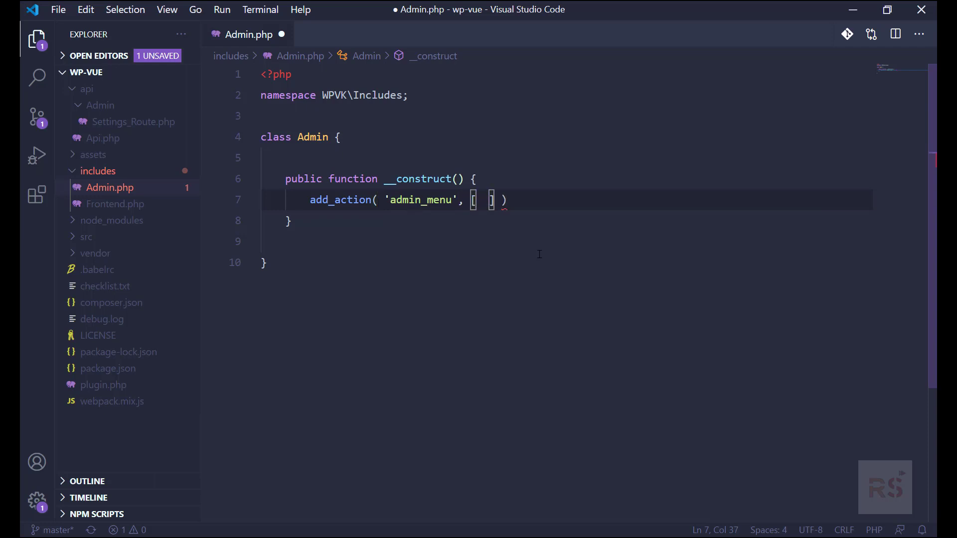
{"action": "type", "text": "$this, '"}
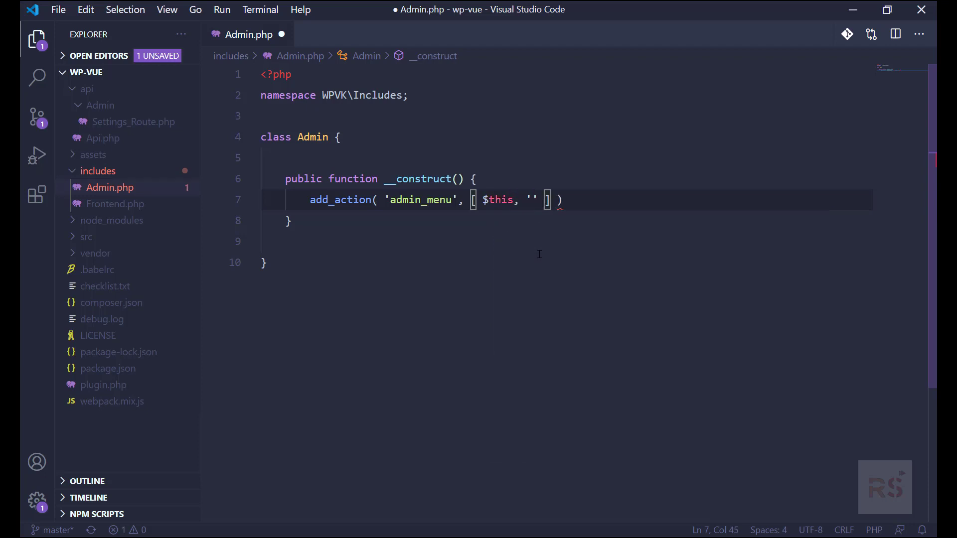
{"action": "type", "text": "admin_m"}
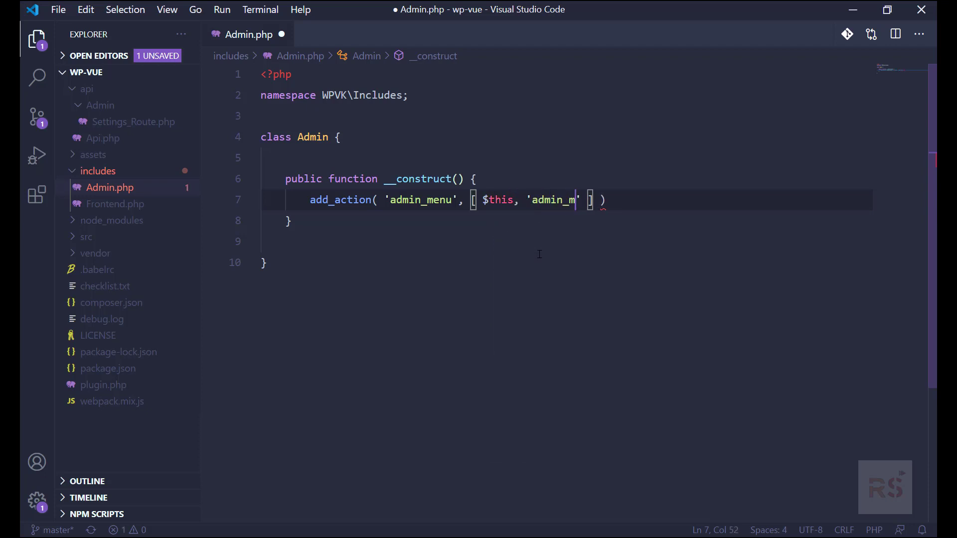
{"action": "type", "text": "ennu"}
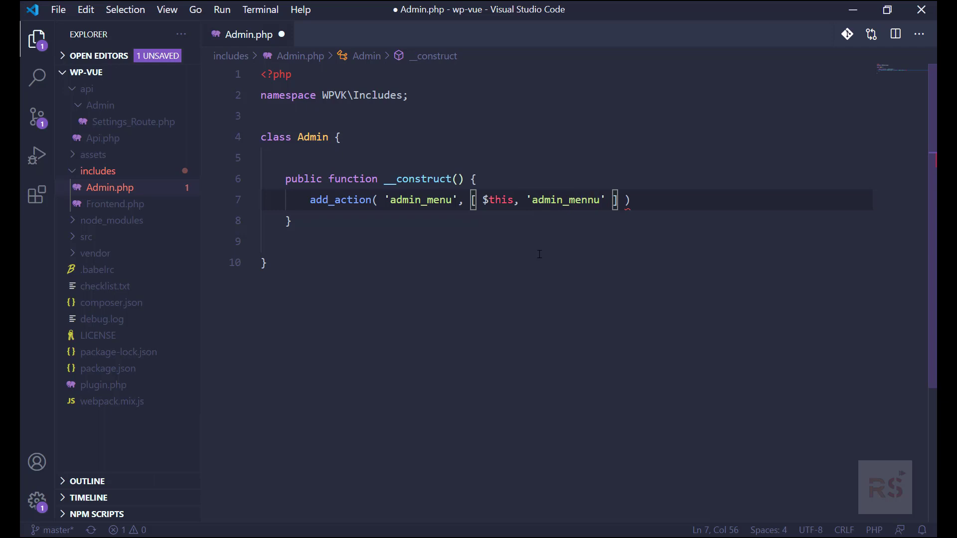
{"action": "key", "text": "ctrl+s"}
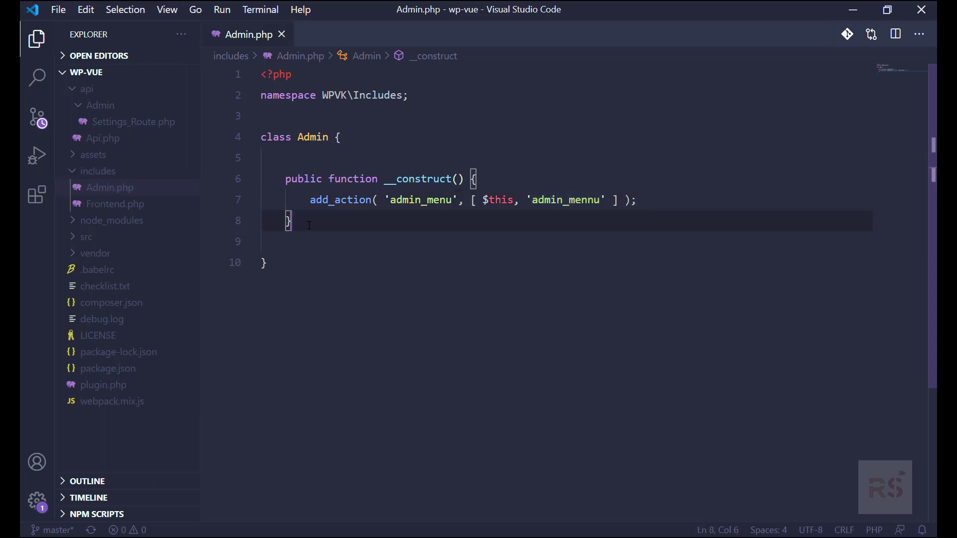
Step: Add a public admin_mennu() method that declares global $submenu
{"action": "key", "text": "Enter"}
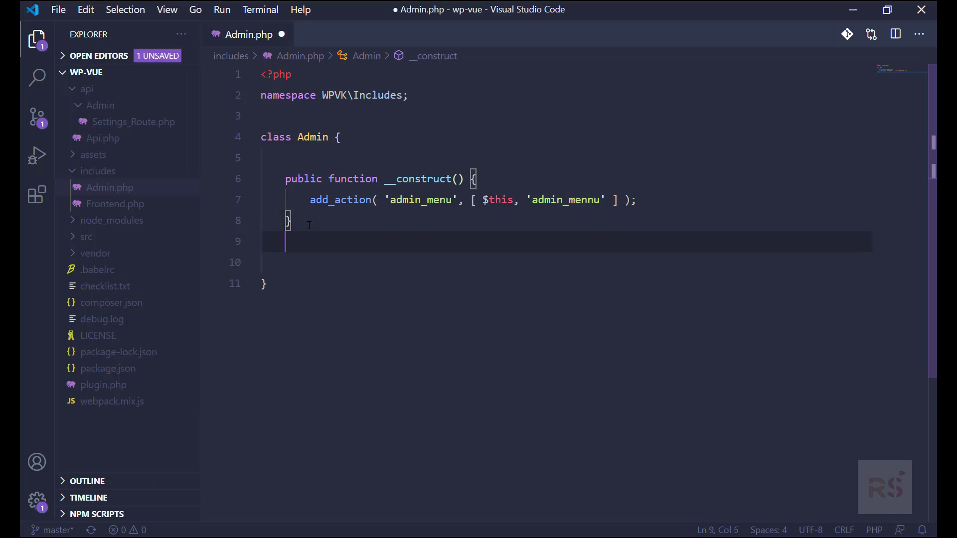
{"action": "key", "text": "Enter"}
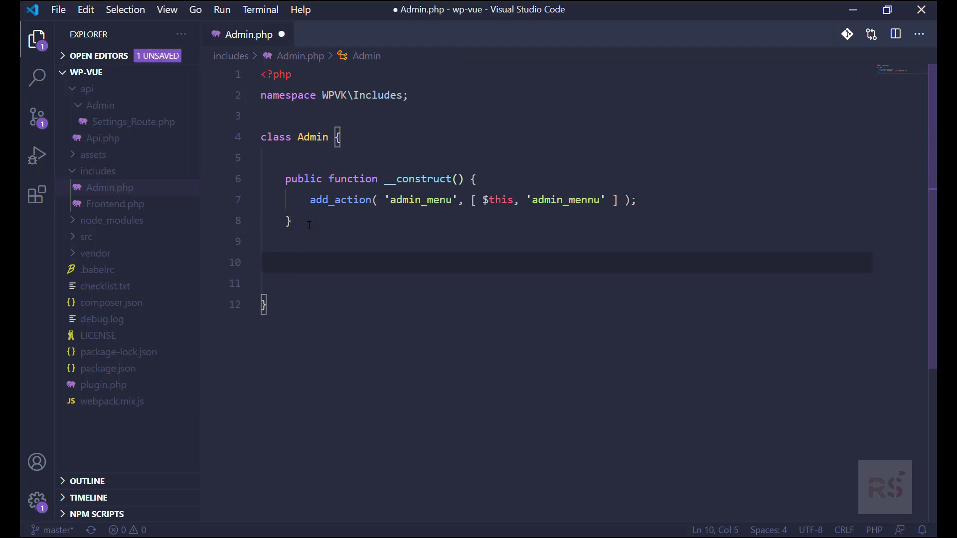
{"action": "type", "text": "public f"}
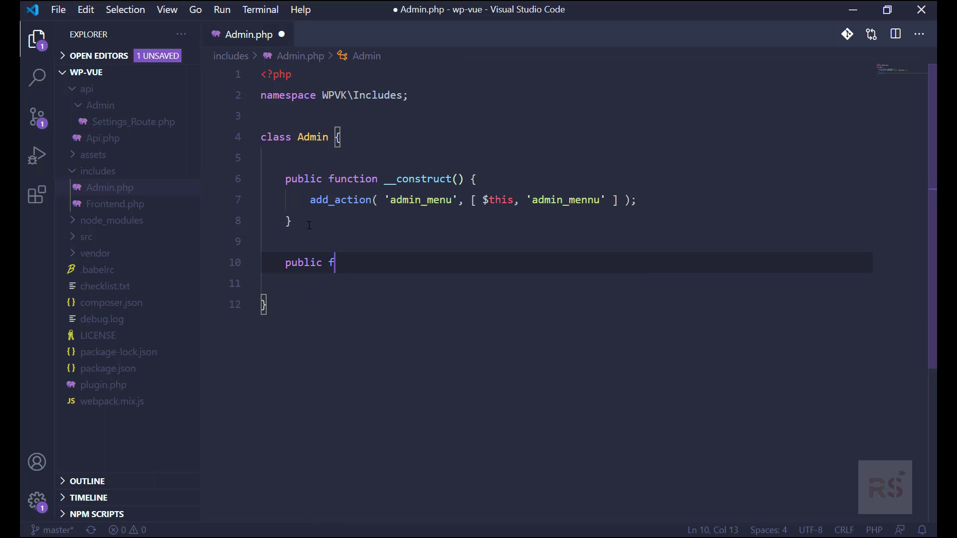
{"action": "type", "text": "unction"}
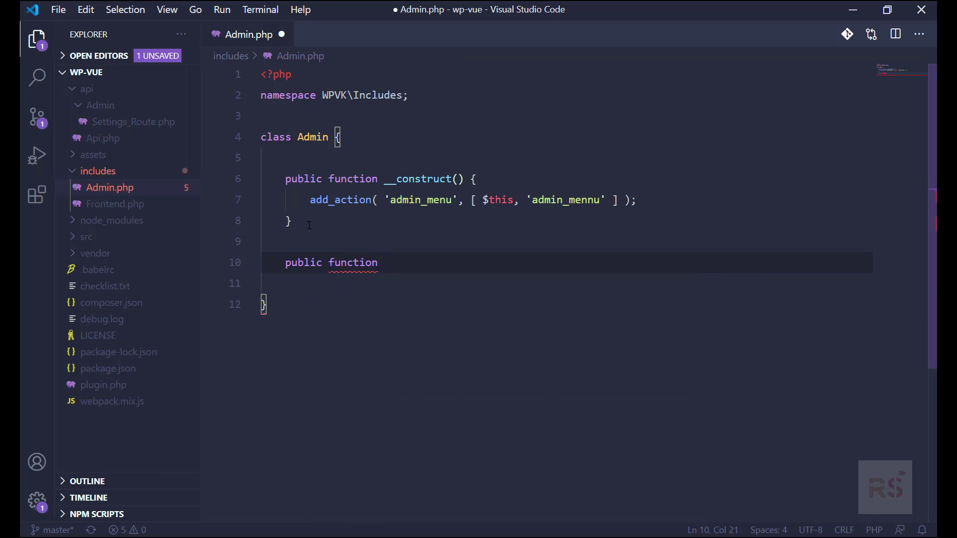
{"action": "type", "text": "admin_mennu()"}
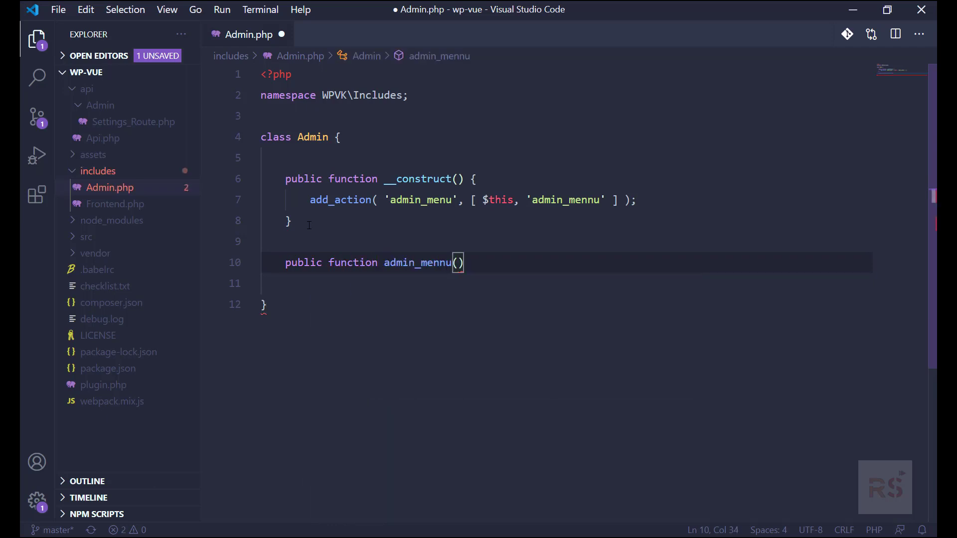
{"action": "type", "text": "{"}
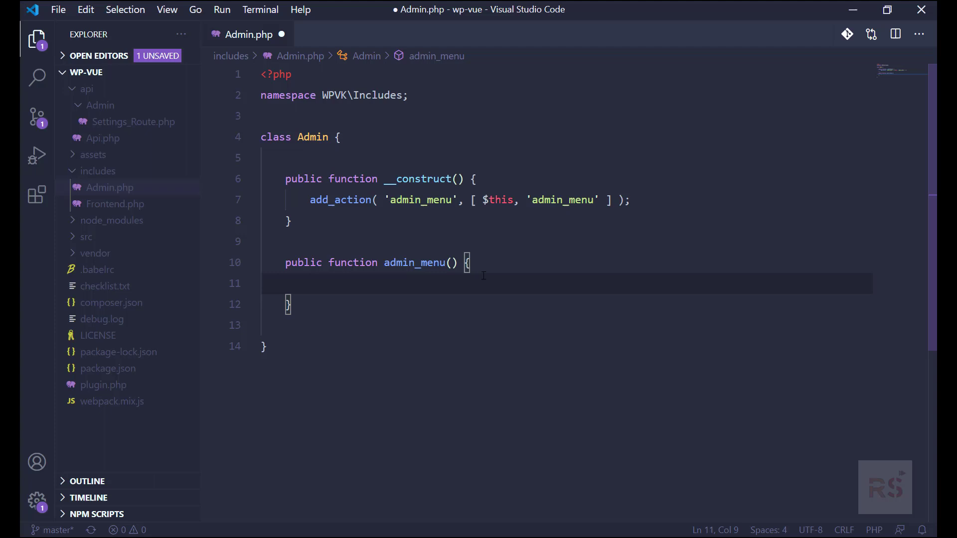
{"action": "type", "text": "glov"}
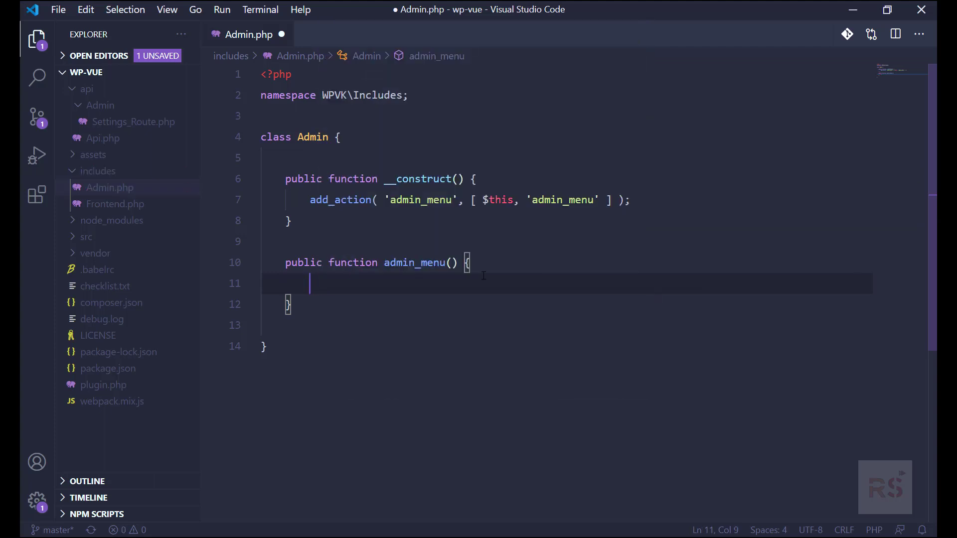
{"action": "type", "text": "global $sub"}
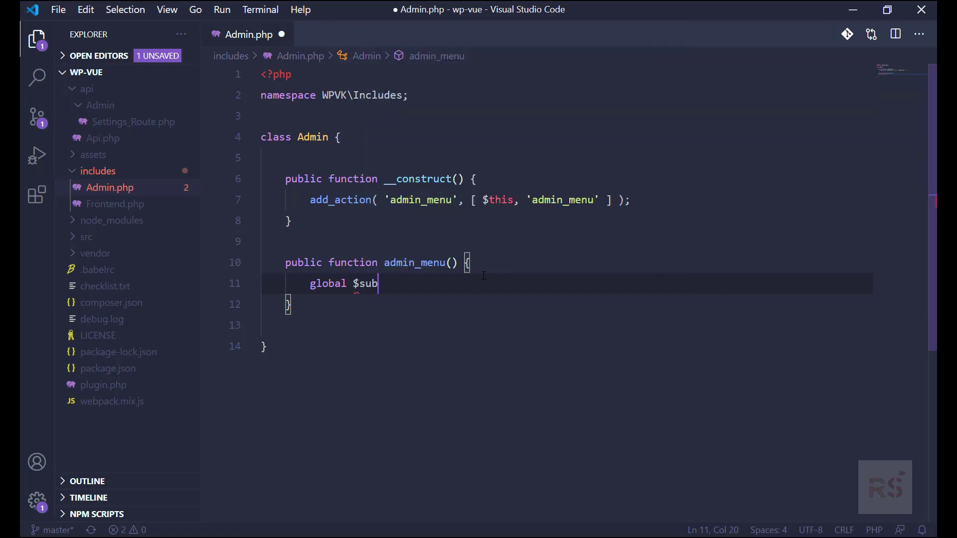
{"action": "type", "text": "menu;"}
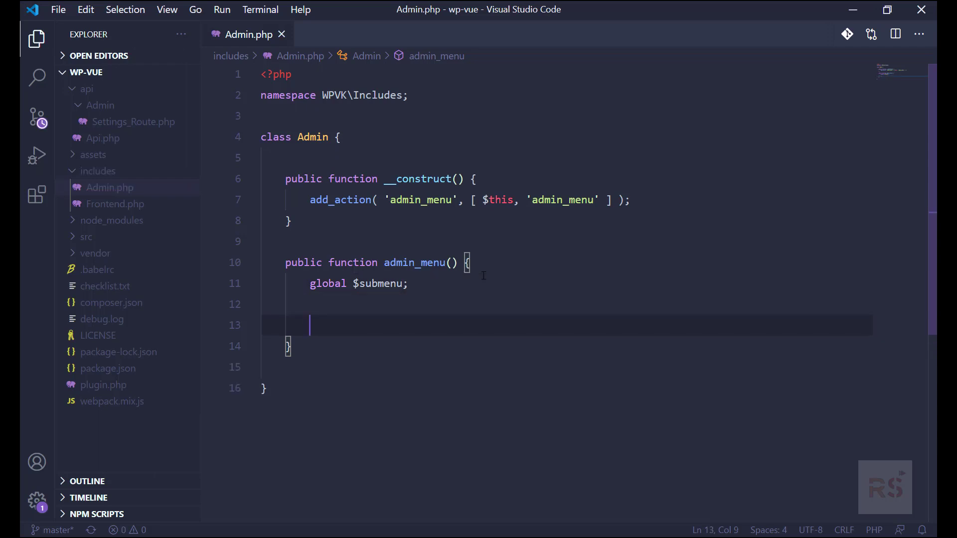
Step: Set $capability = 'manage_options' inside the method
{"action": "type", "text": "$"}
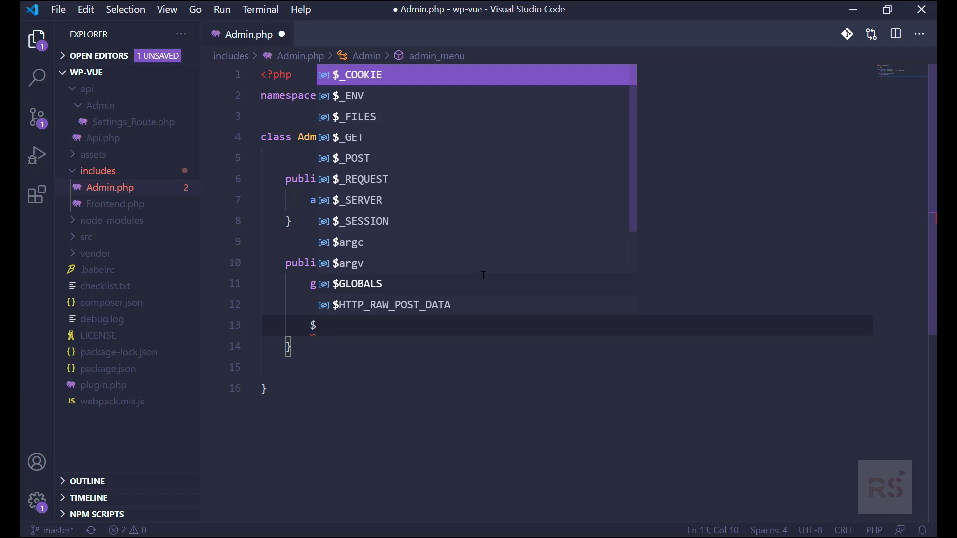
{"action": "type", "text": "cap"}
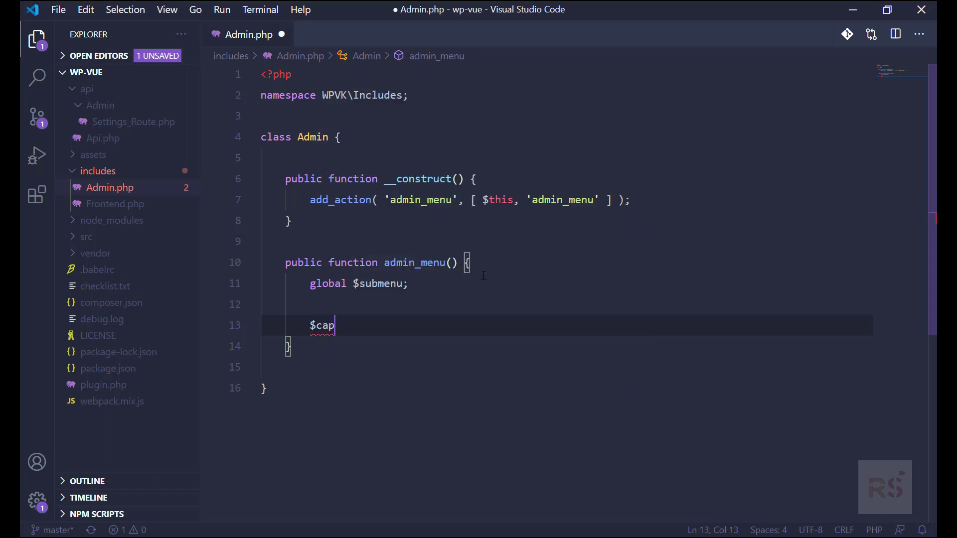
{"action": "type", "text": "ability"}
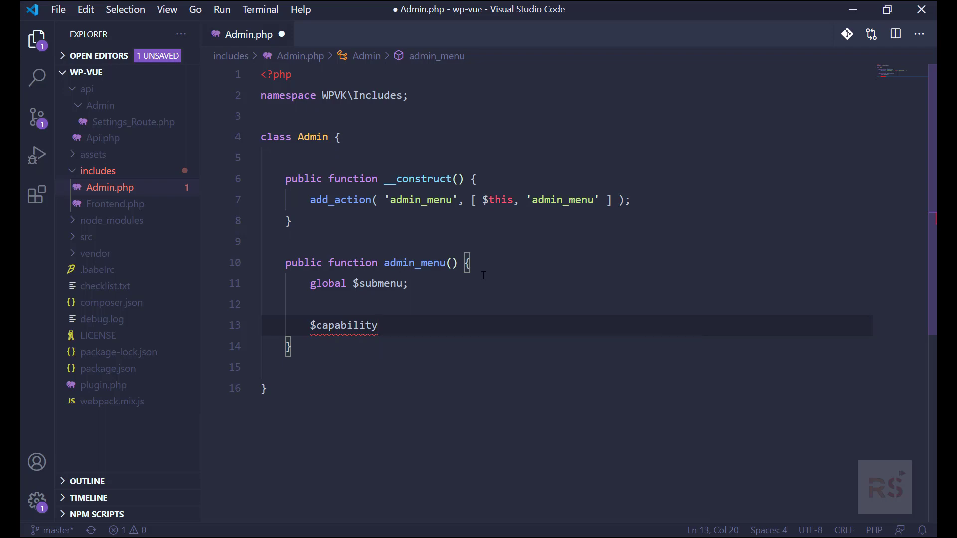
{"action": "type", "text": "= ''"}
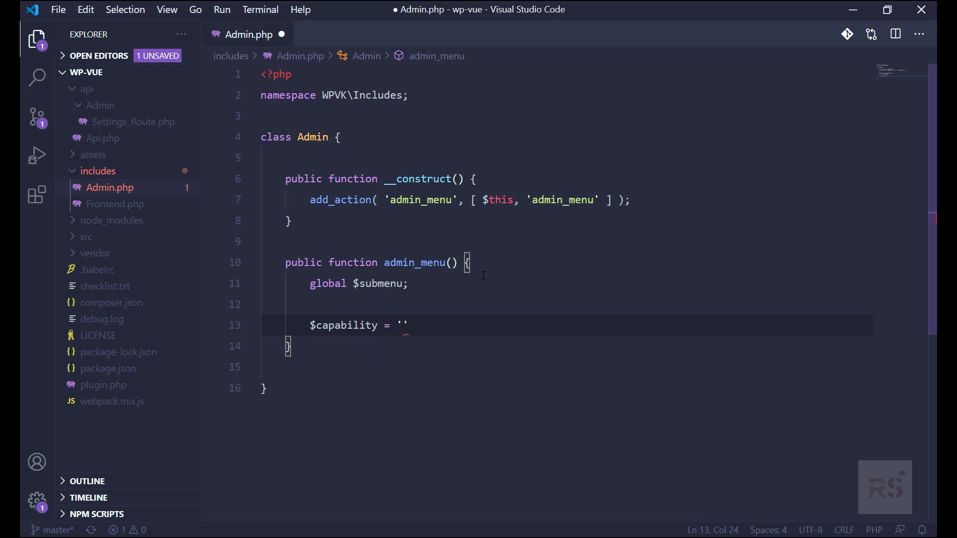
{"action": "type", "text": "manage_o"}
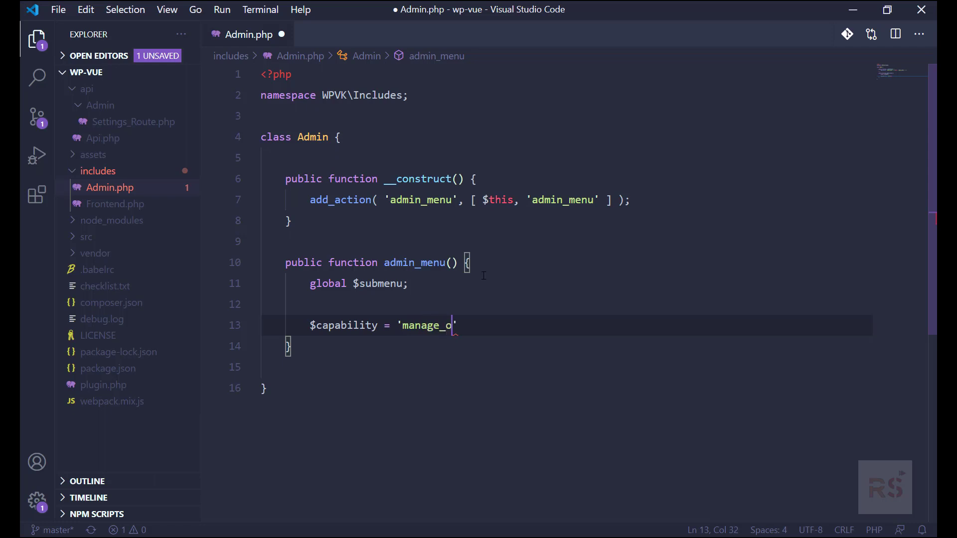
{"action": "type", "text": "ptions"}
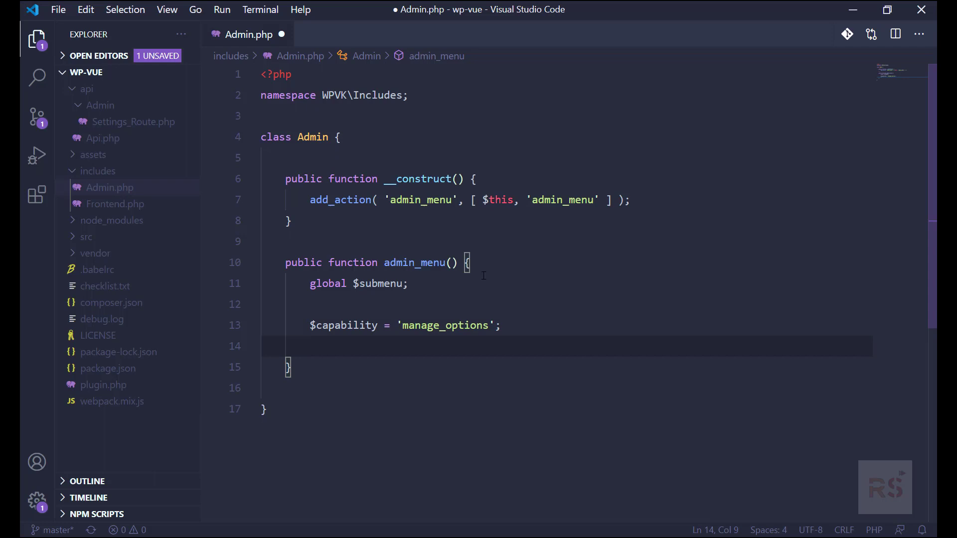
Step: Set $slug = 'wp-vue-kickstart'; and start a new line below it
{"action": "type", "text": "$slug"}
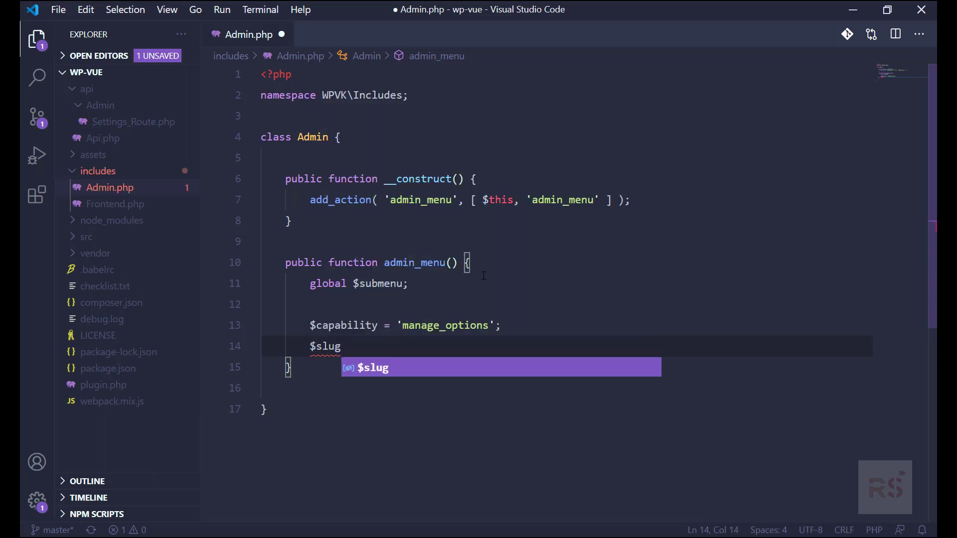
{"action": "type", "text": "= 'w"}
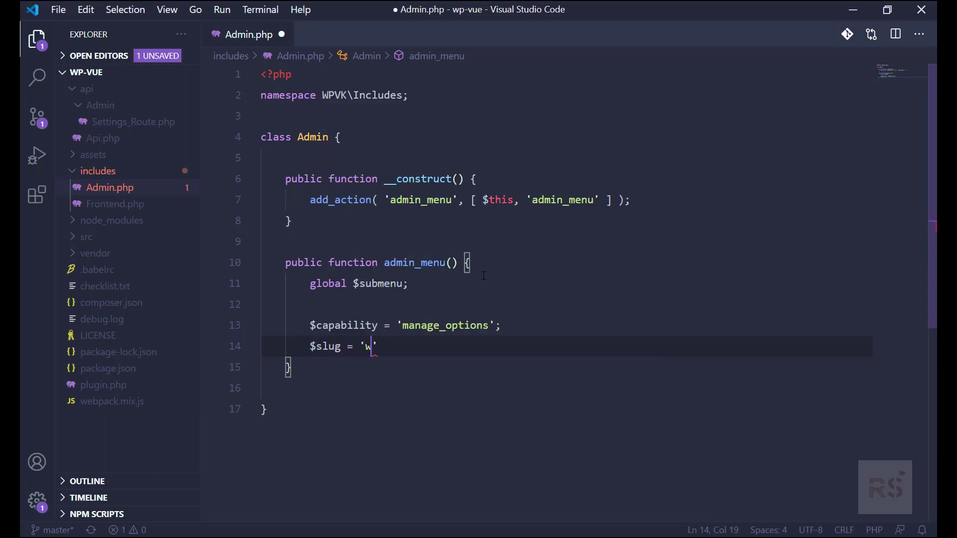
{"action": "type", "text": "p-vue-ki"}
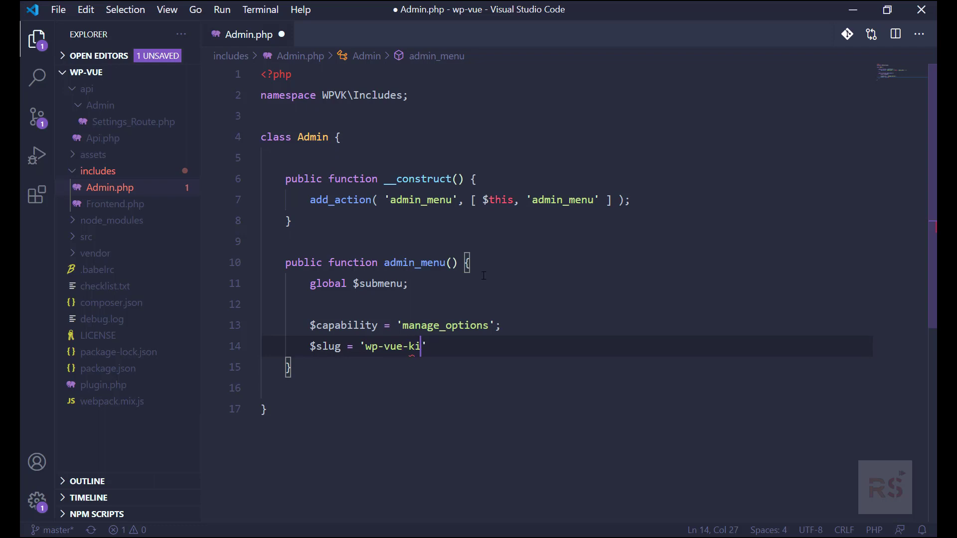
{"action": "type", "text": "ck"}
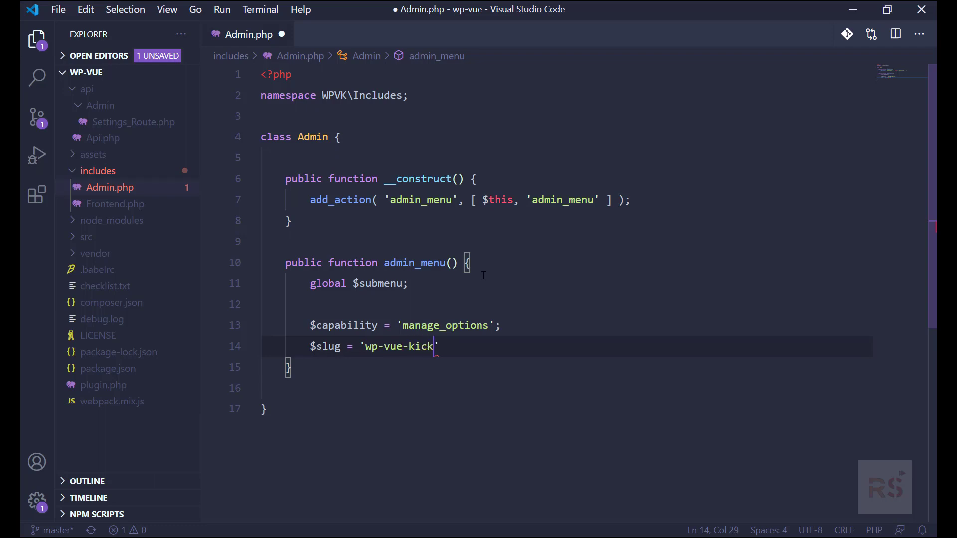
{"action": "type", "text": "start"}
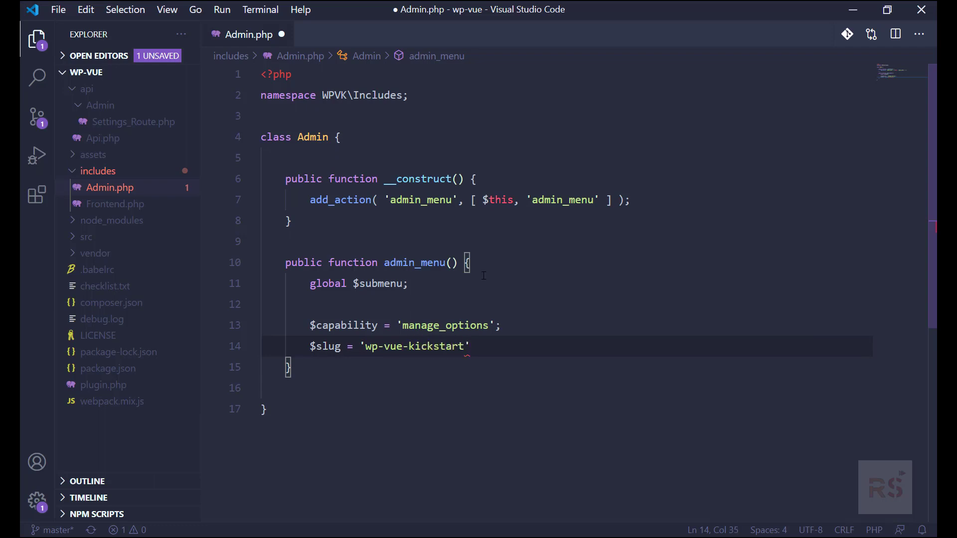
{"action": "type", "text": ";"}
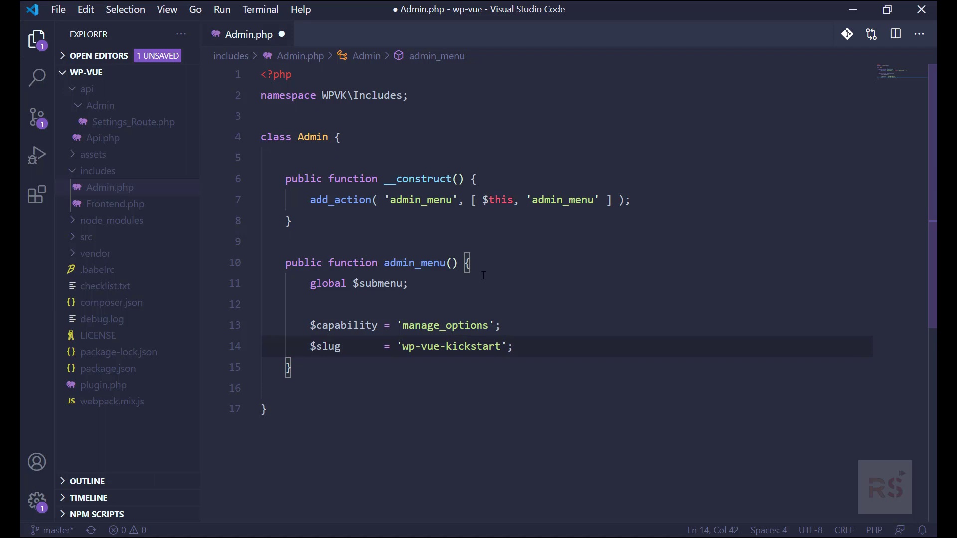
{"action": "key", "text": "Enter"}
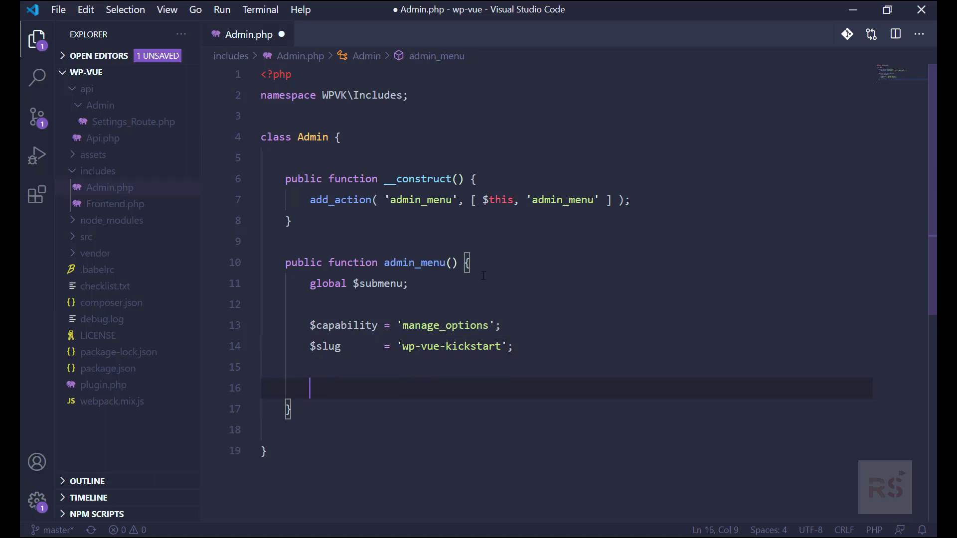
Step: Begin an add_menu_page call with 'WP Vue KickOff' titles using the textdomain domain
{"action": "type", "text": "add_menu_page("}
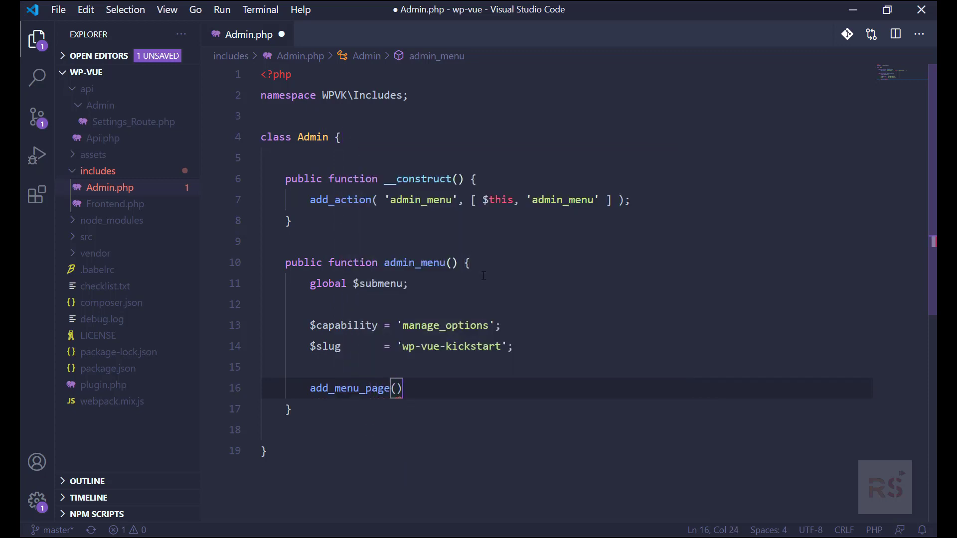
{"action": "type", "text": ";"}
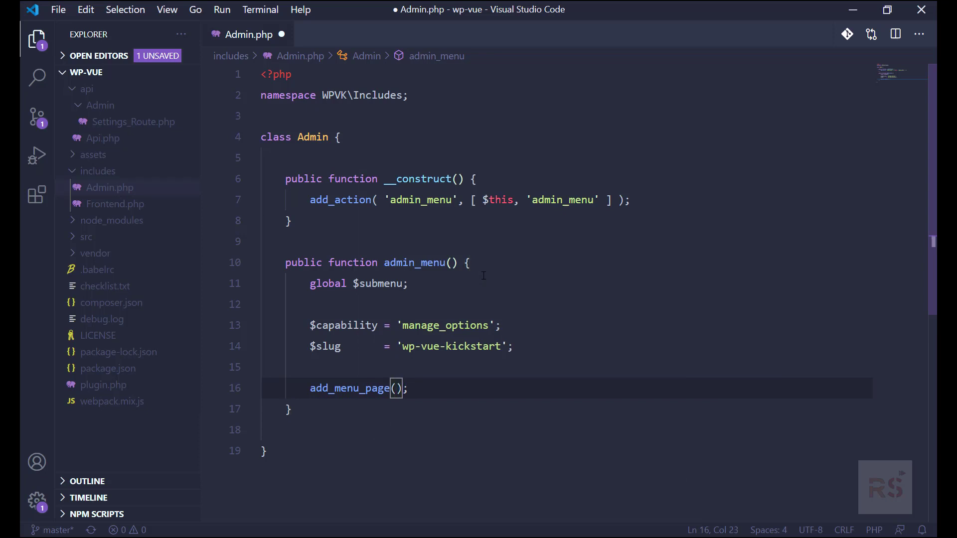
{"action": "type", "text": "__( 'Wp'"}
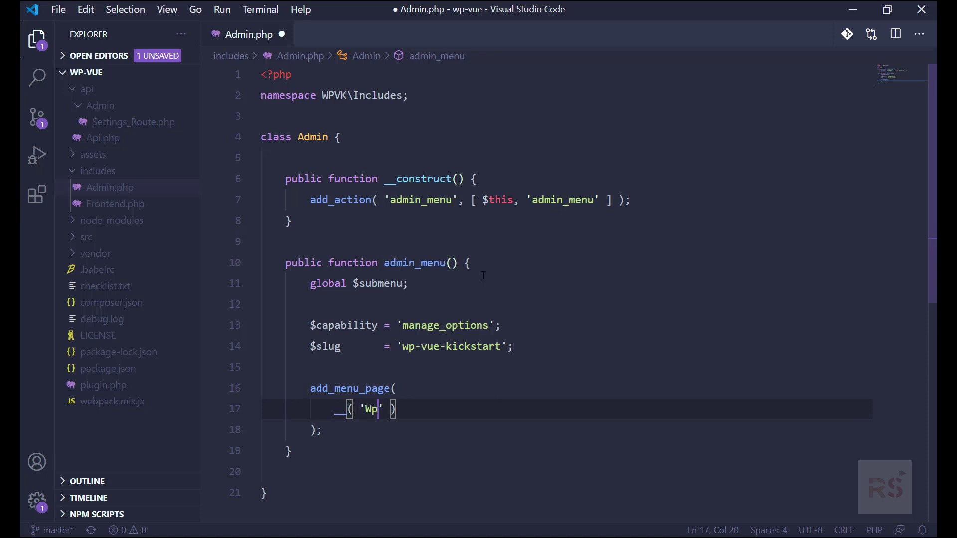
{"action": "type", "text": "P Vue"}
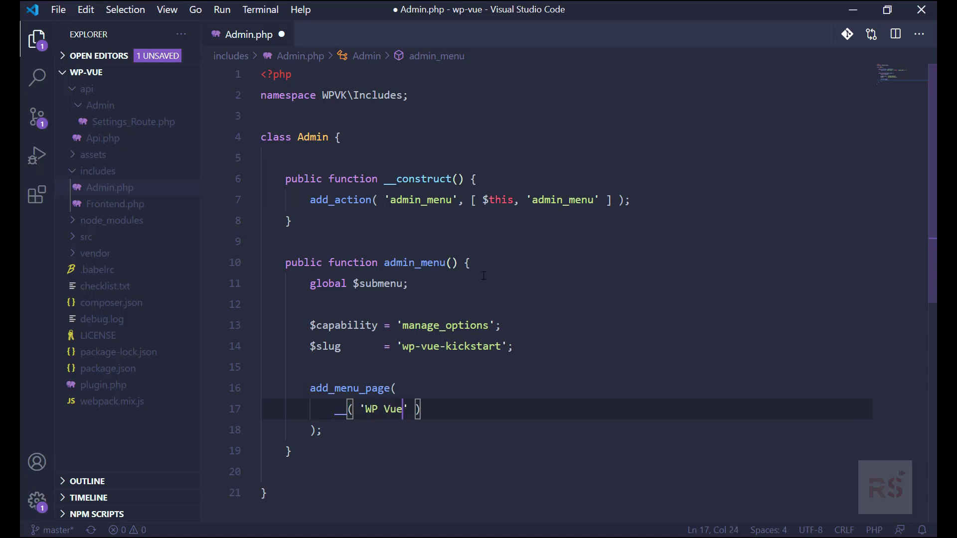
{"action": "type", "text": "Kick"}
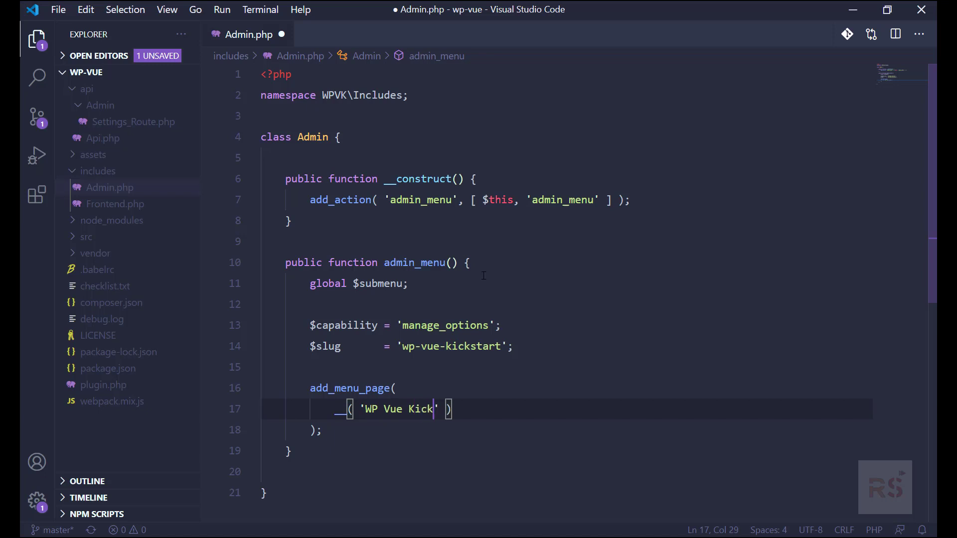
{"action": "type", "text": "Off',"}
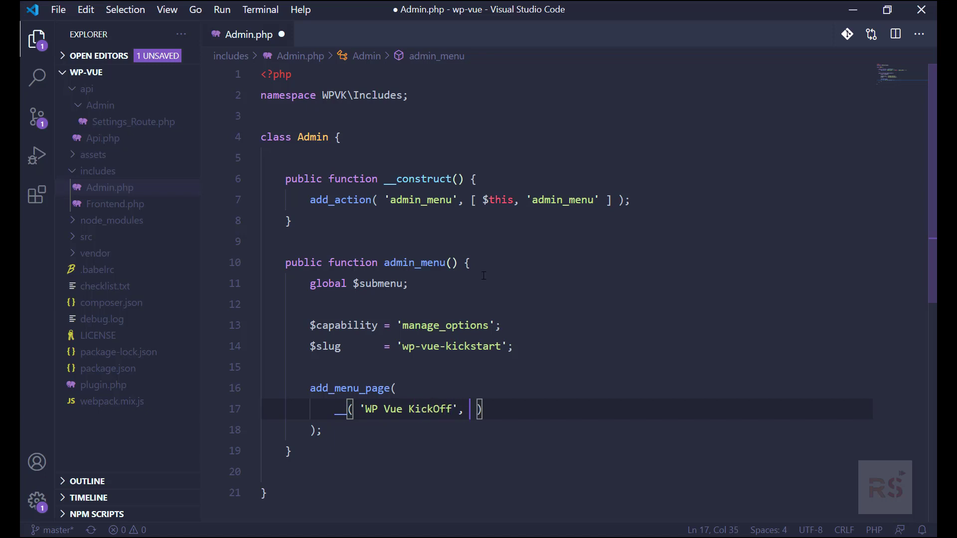
{"action": "type", "text": "''"}
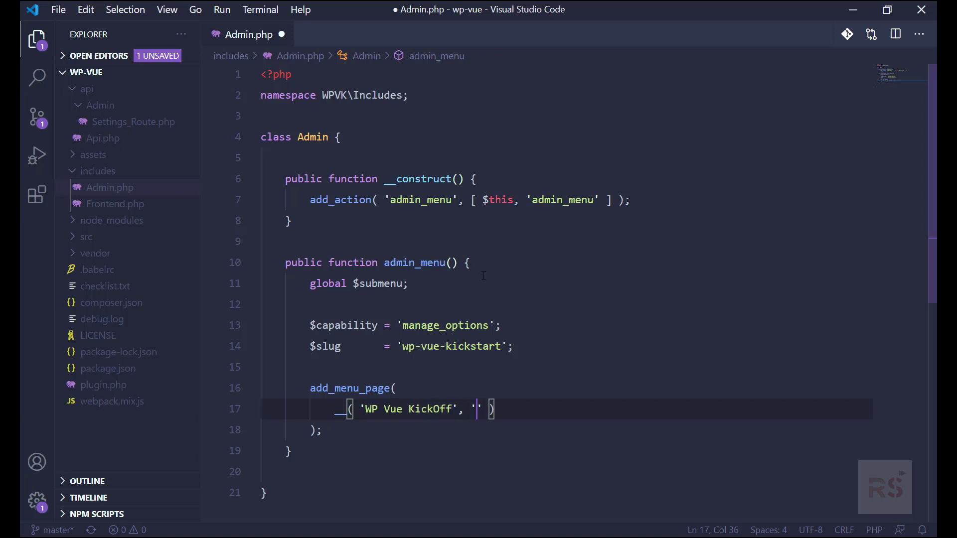
{"action": "type", "text": "text"}
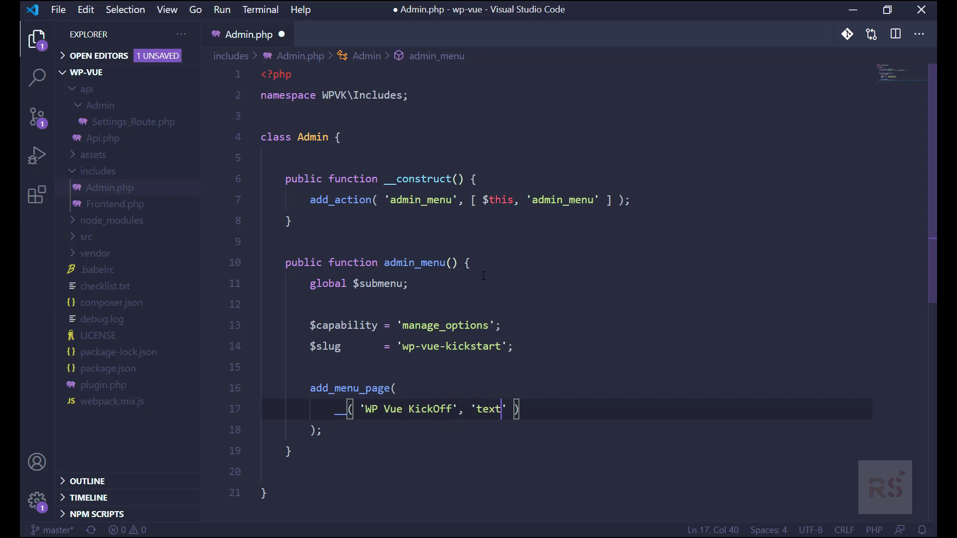
{"action": "type", "text": "domain"}
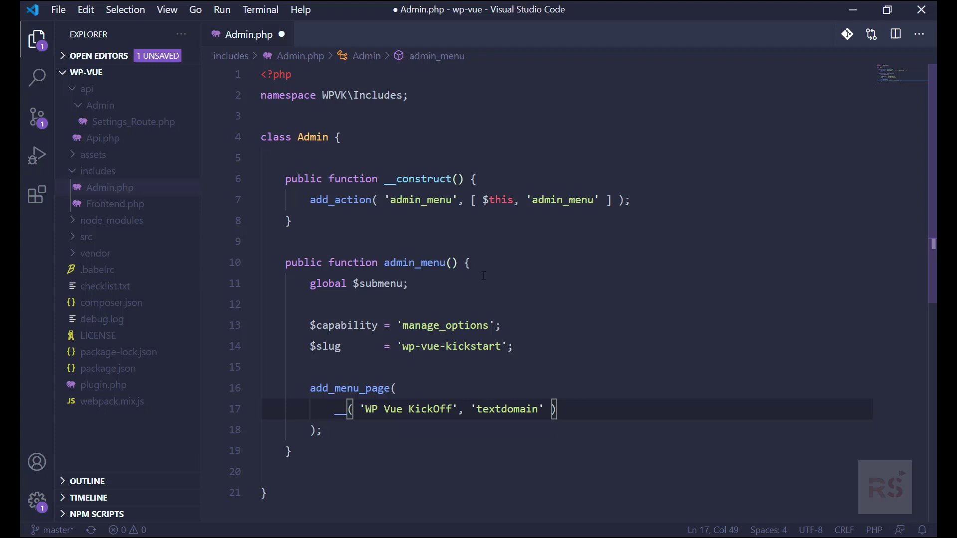
{"action": "type", "text": "__( 'WP Vue KickOff', 'textdomain' ),"}
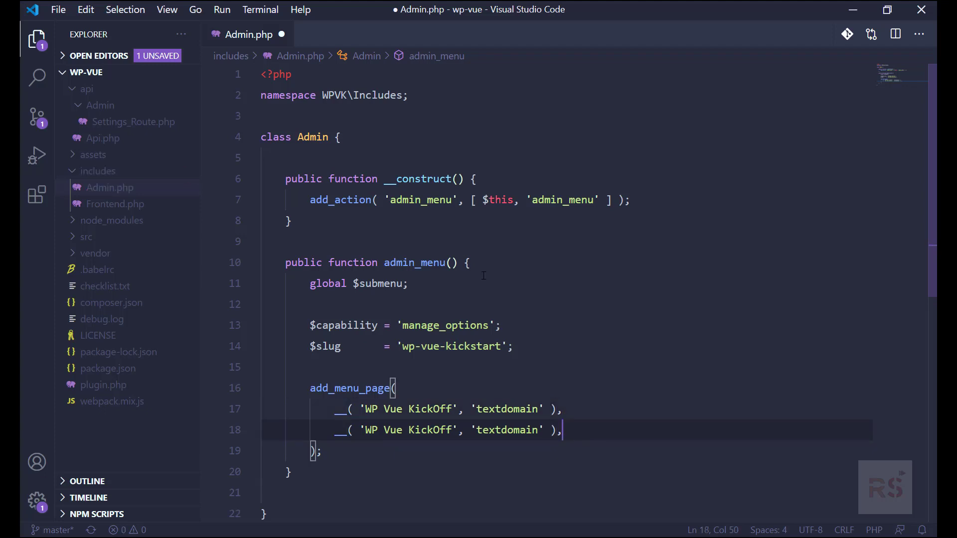
Step: Pass $slug and the [ $this, 'menu_page_template' ] callback, then save Admin.php
{"action": "double_click", "coordinate": [431, 430]}
{"action": "type", "text": "$capability"}
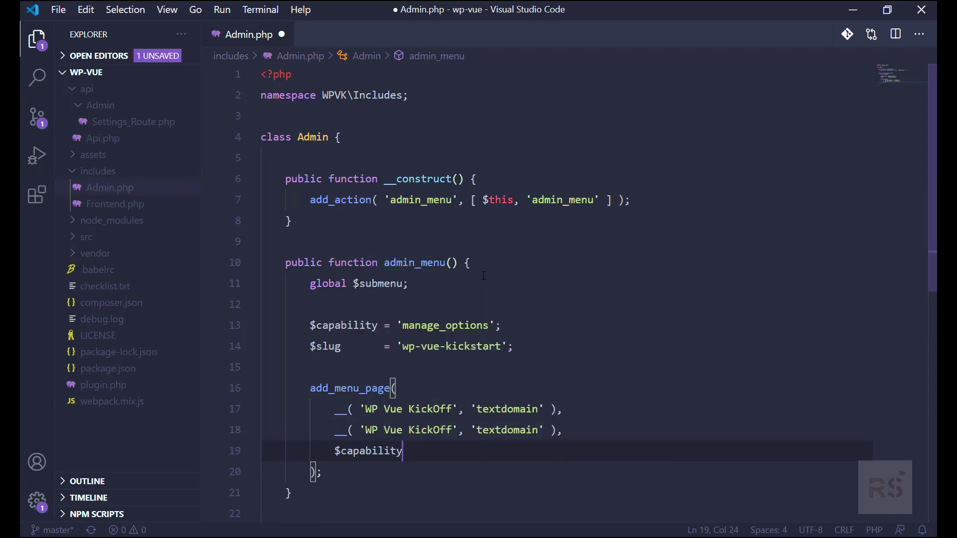
{"action": "type", "text": ","}
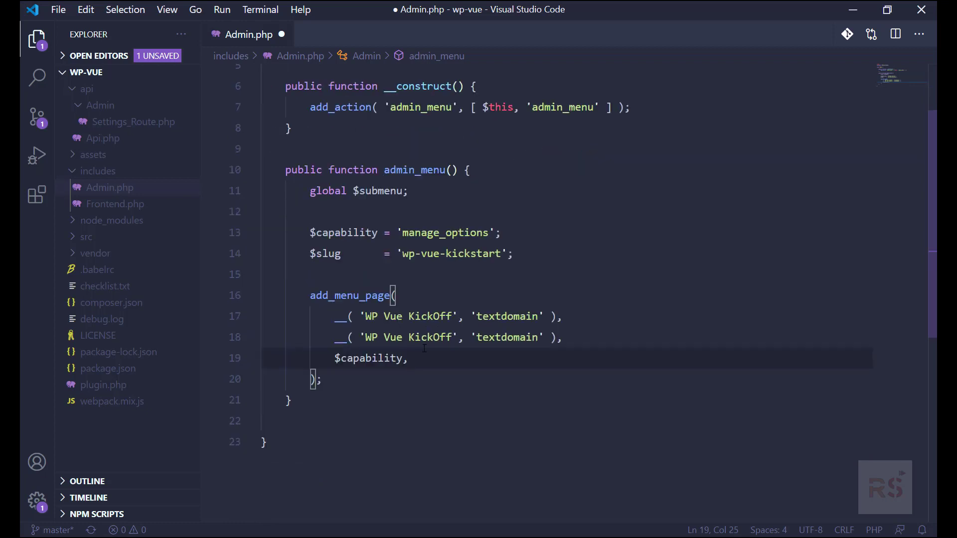
{"action": "type", "text": "$slug,"}
{"action": "type", "text": "[  "}
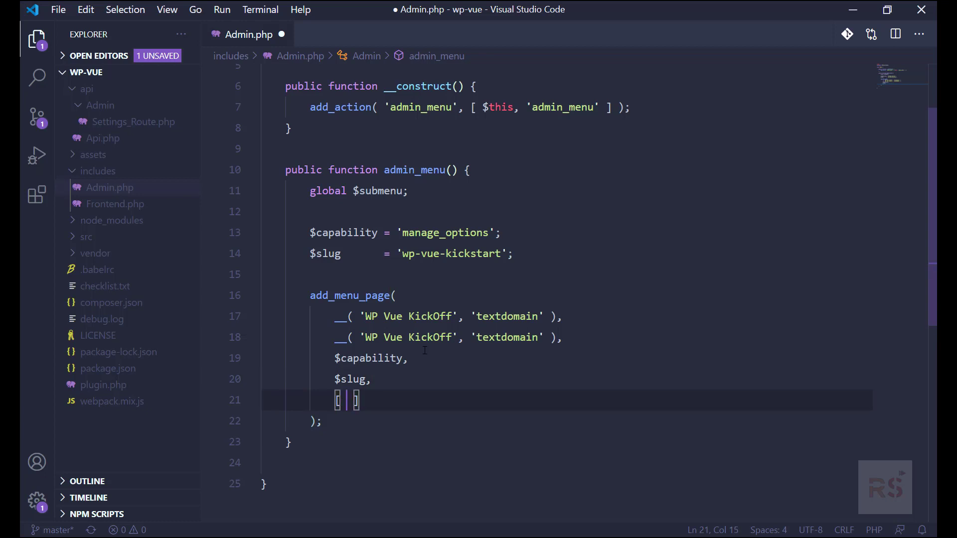
{"action": "type", "text": "$this, ''"}
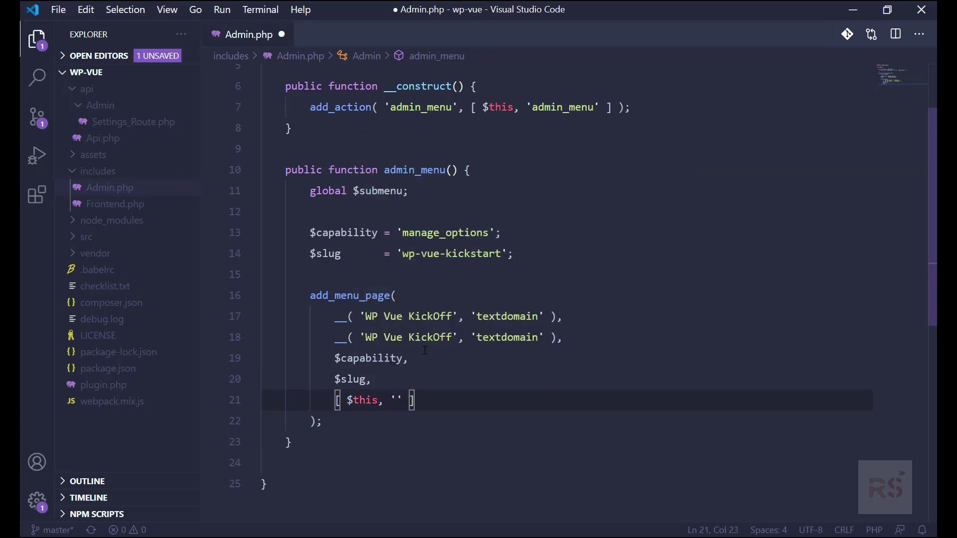
{"action": "type", "text": "menu"}
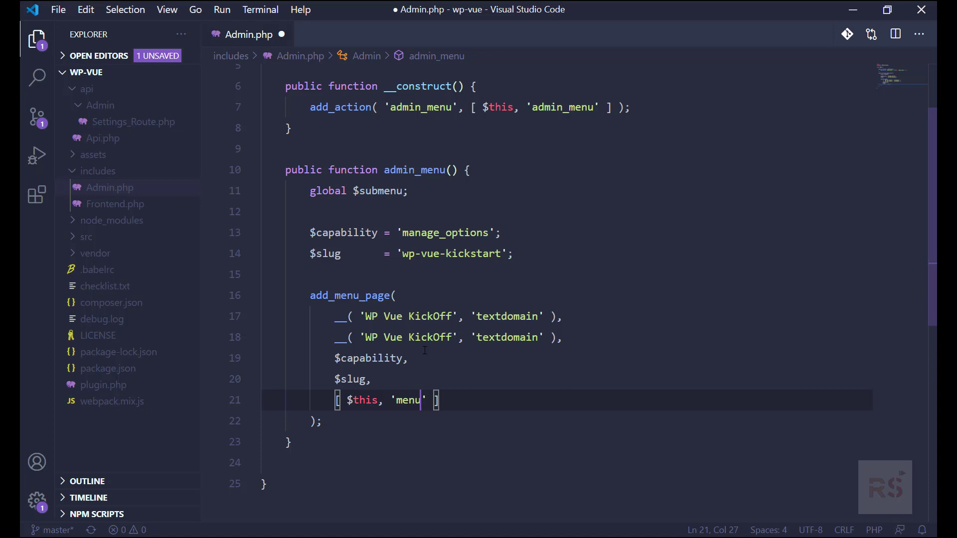
{"action": "type", "text": "_page_te"}
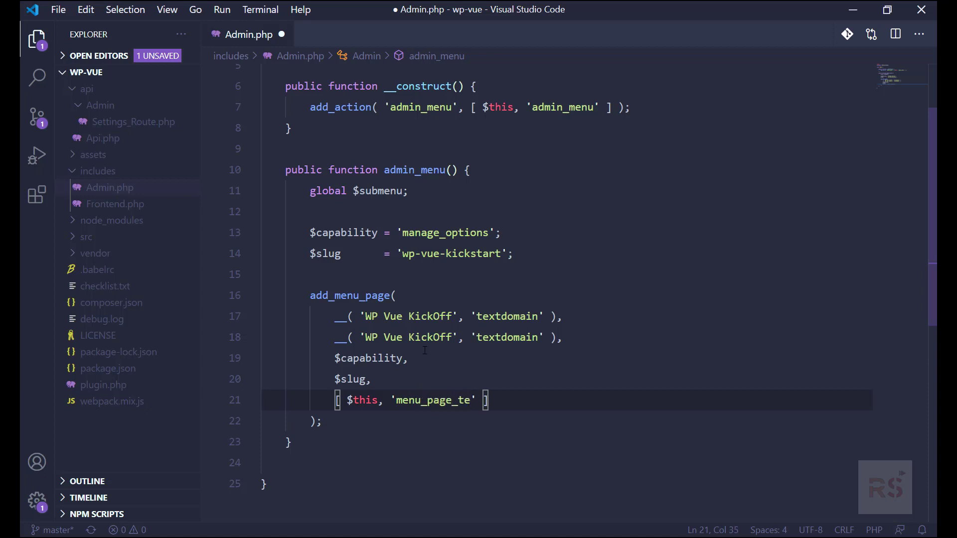
{"action": "key", "text": "Backspace"}
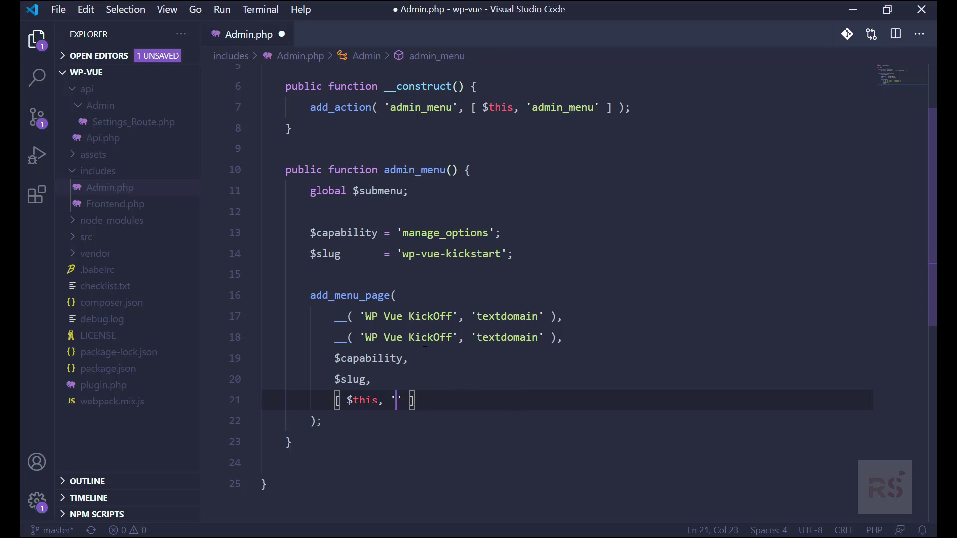
{"action": "type", "text": "menu_page_template"}
{"action": "type", "text": "'d'"}
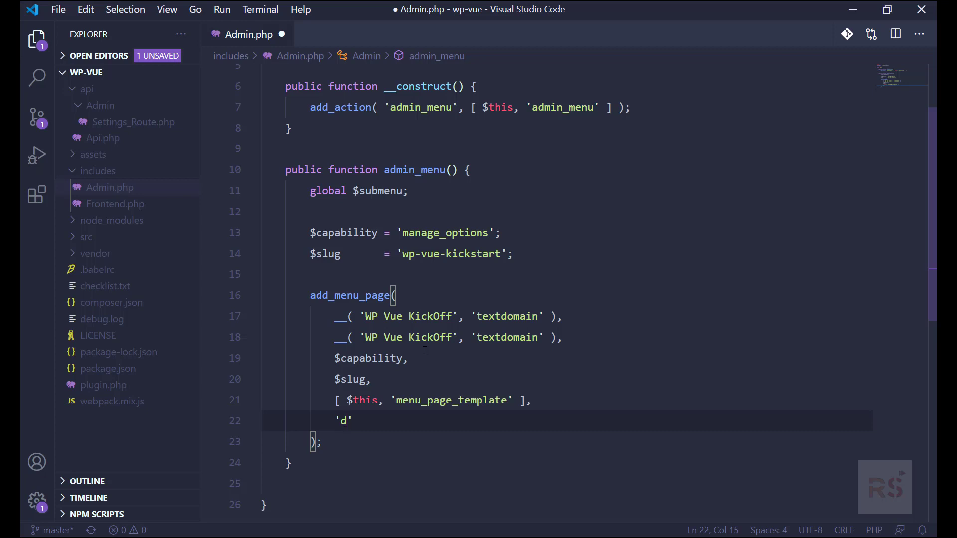
{"action": "key", "text": "Backspace"}
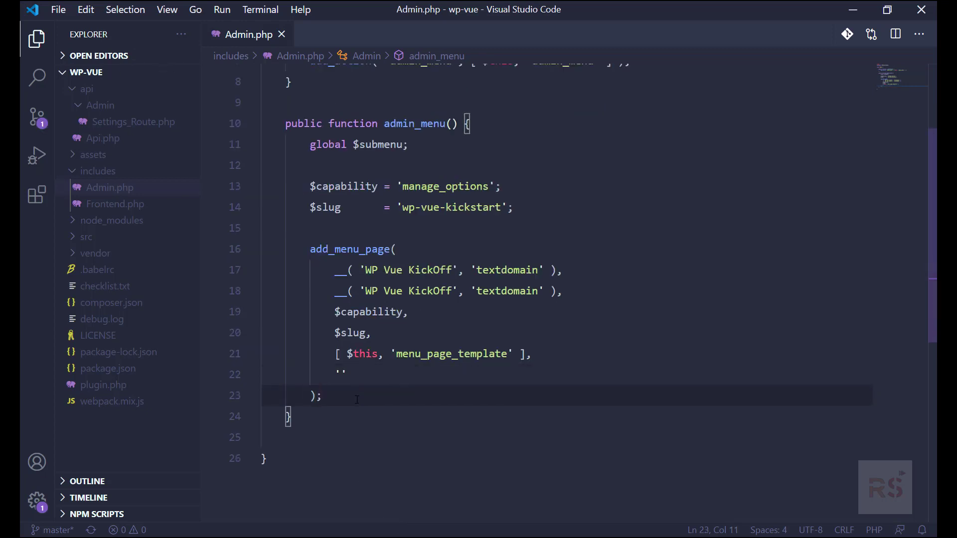
Step: Type if( current_user_can( $capability ) ) {} below add_menu_page and open its body
{"action": "type", "text": "if()"}
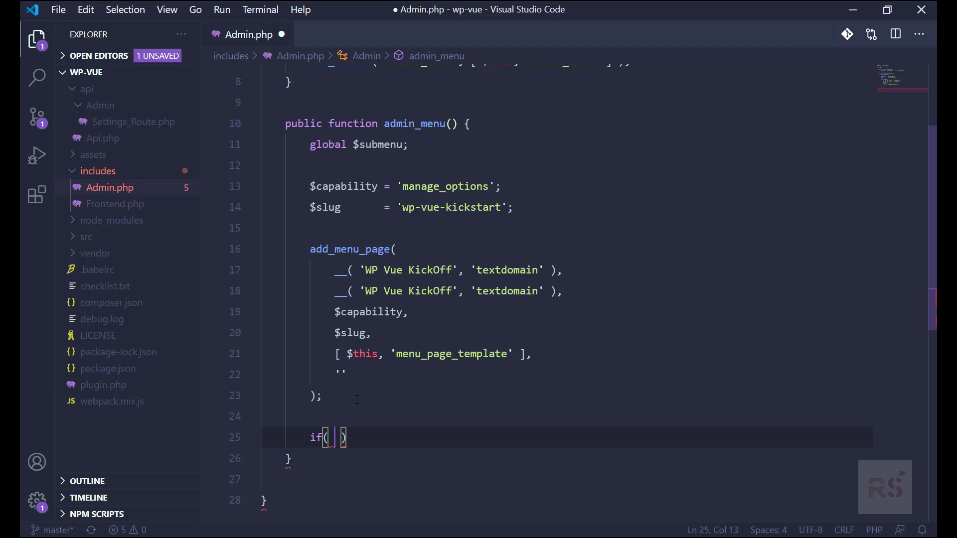
{"action": "type", "text": "current_user_can("}
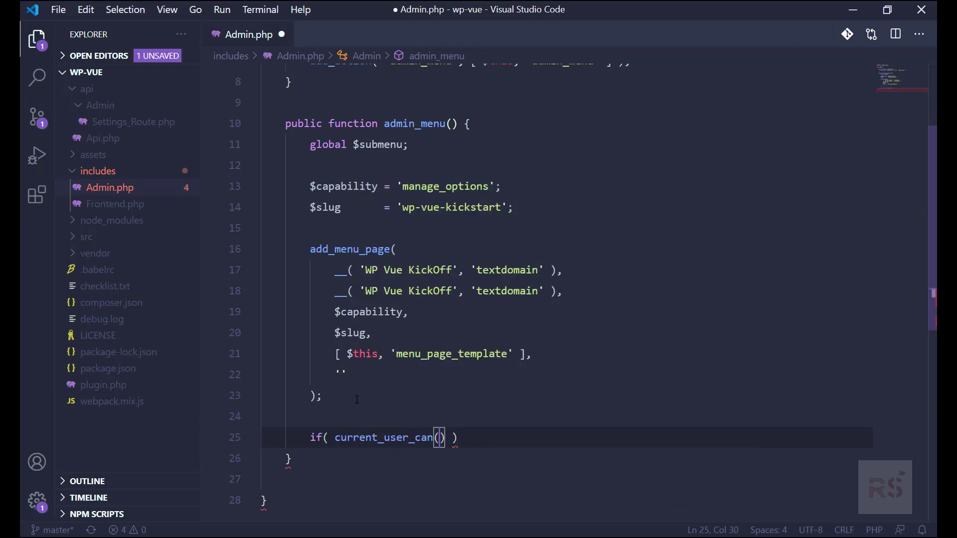
{"action": "type", "text": "$capability"}
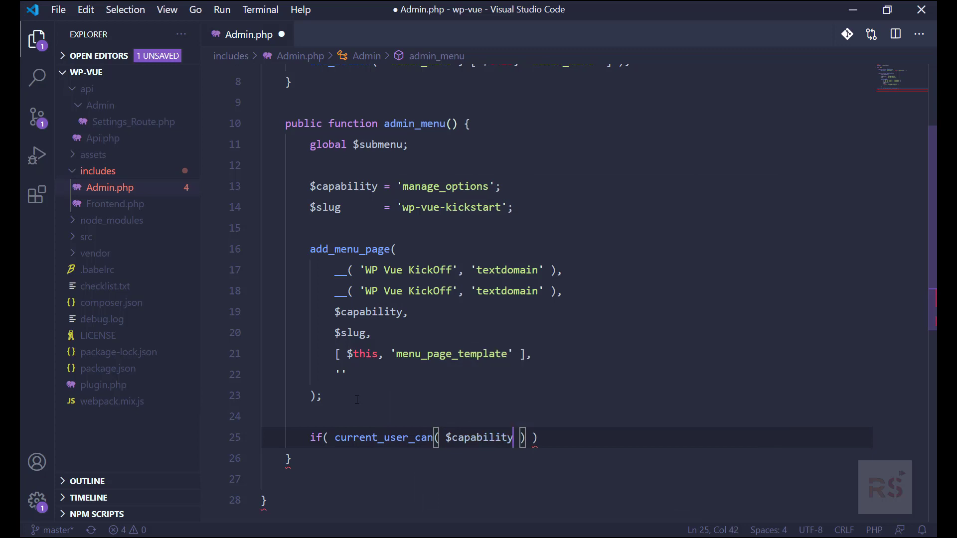
{"action": "type", "text": "{}"}
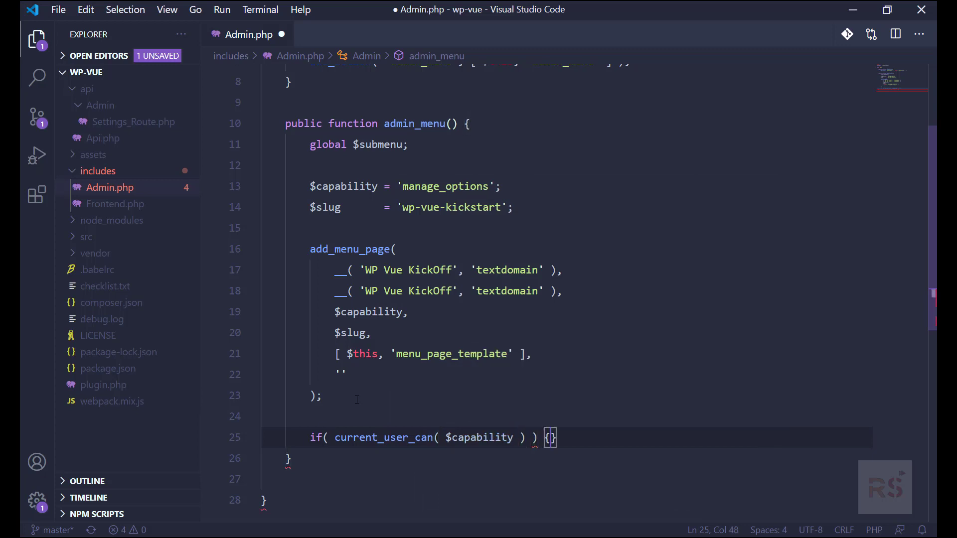
{"action": "key", "text": "Enter"}
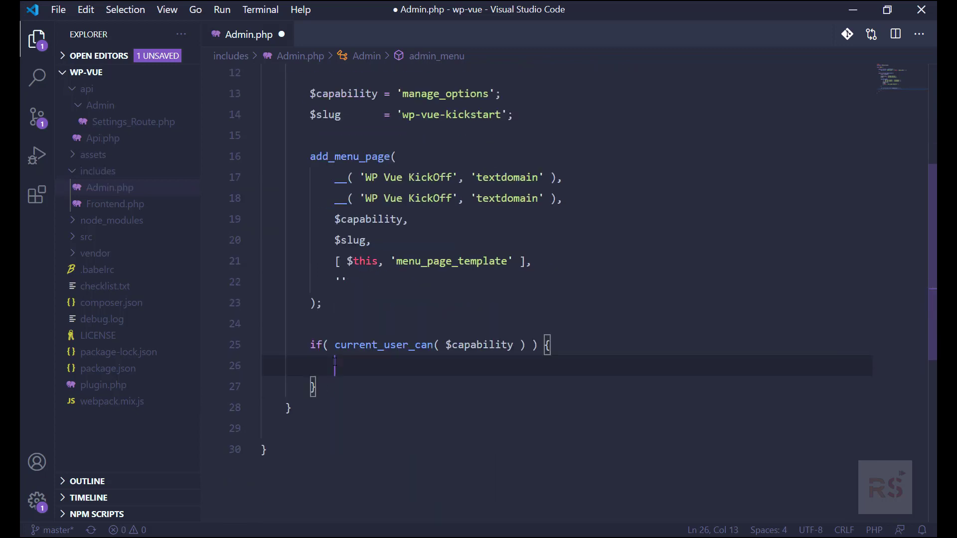
Step: Add a $submenu[$slug][] entry titled __('KickOff', 'textdomain') with $capability
{"action": "type", "text": "$"}
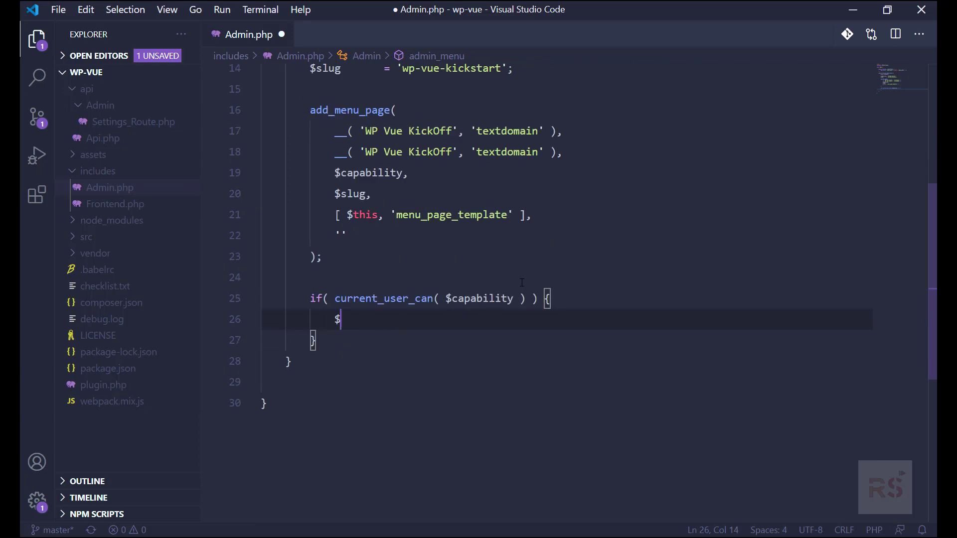
{"action": "type", "text": "submenu"}
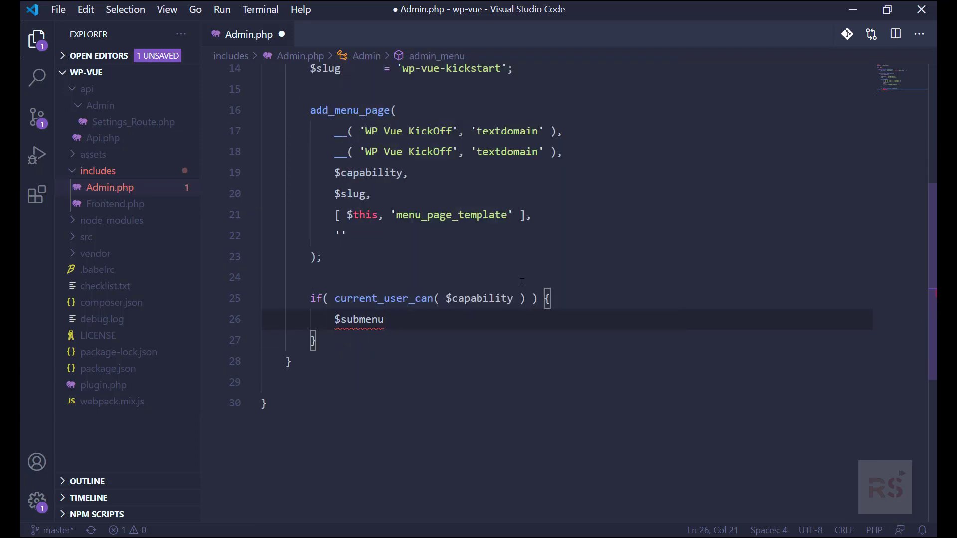
{"action": "type", "text": "[$slug][] = ["}
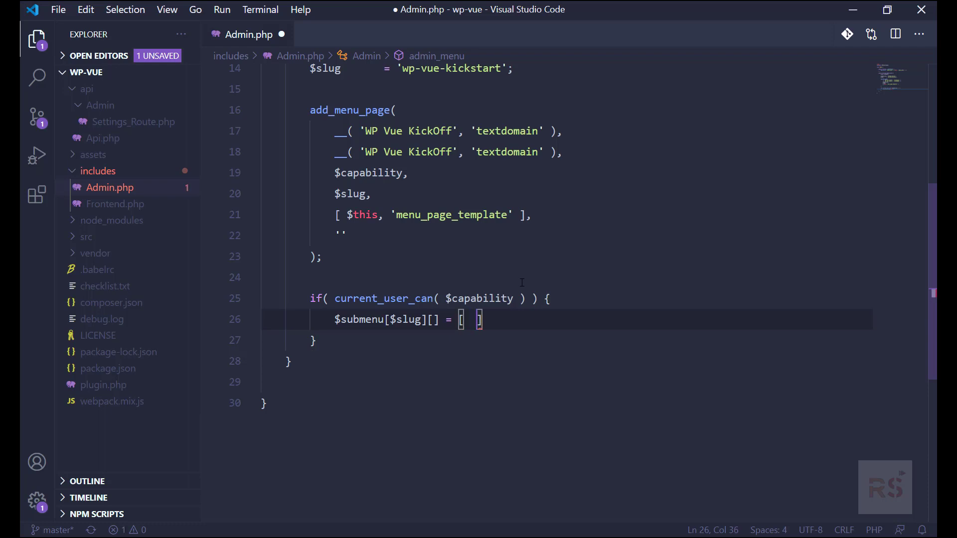
{"action": "type", "text": "__( ''"}
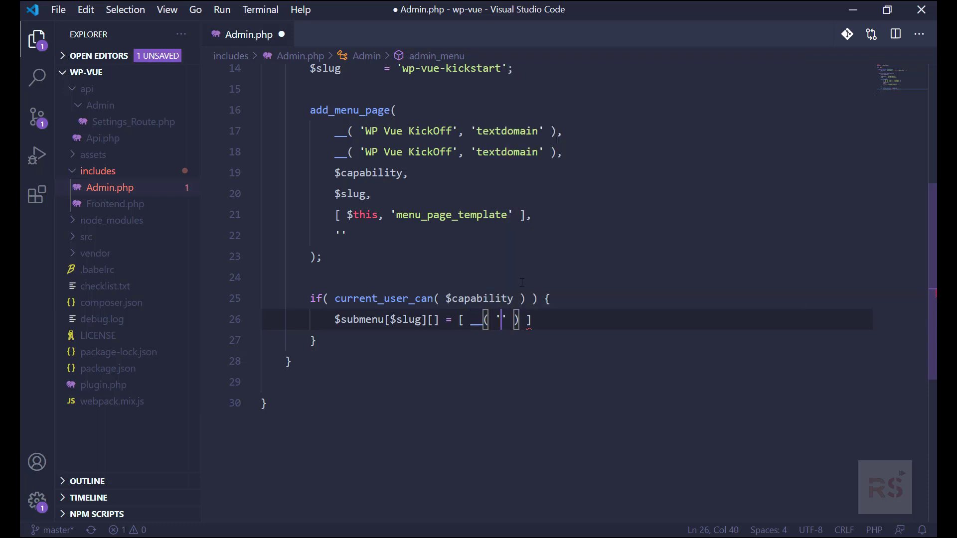
{"action": "type", "text": "Kickoff"}
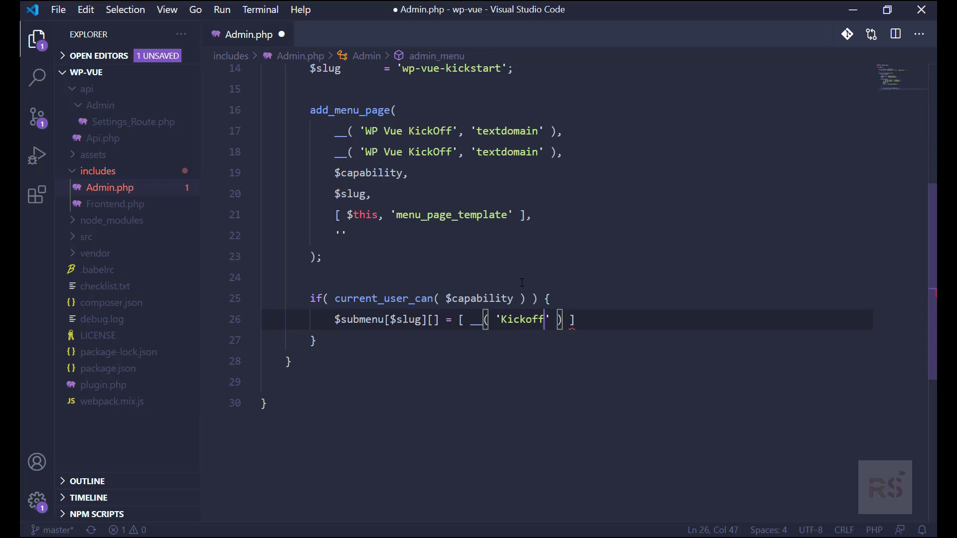
{"action": "key", "text": "BackSpace"}
{"action": "type", "text": "Off', "}
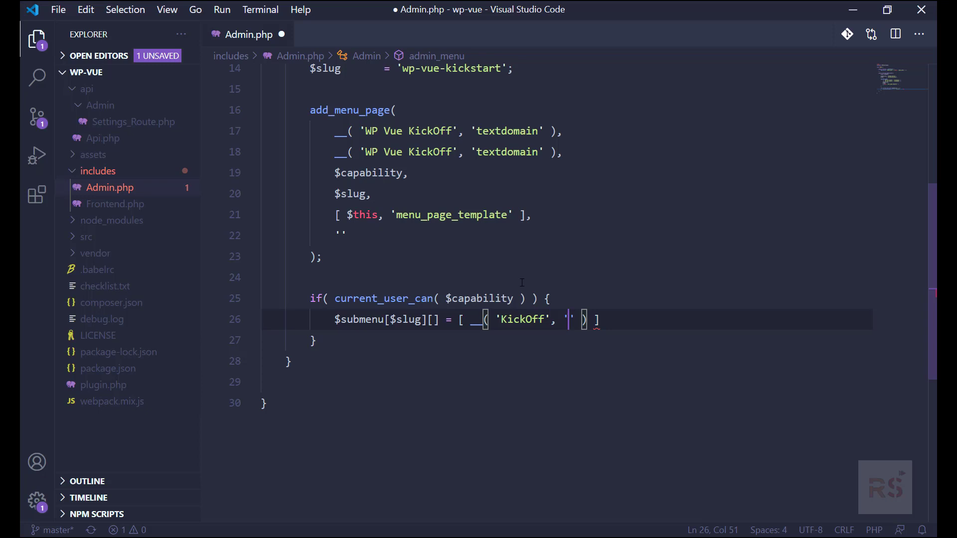
{"action": "type", "text": "textdomain"}
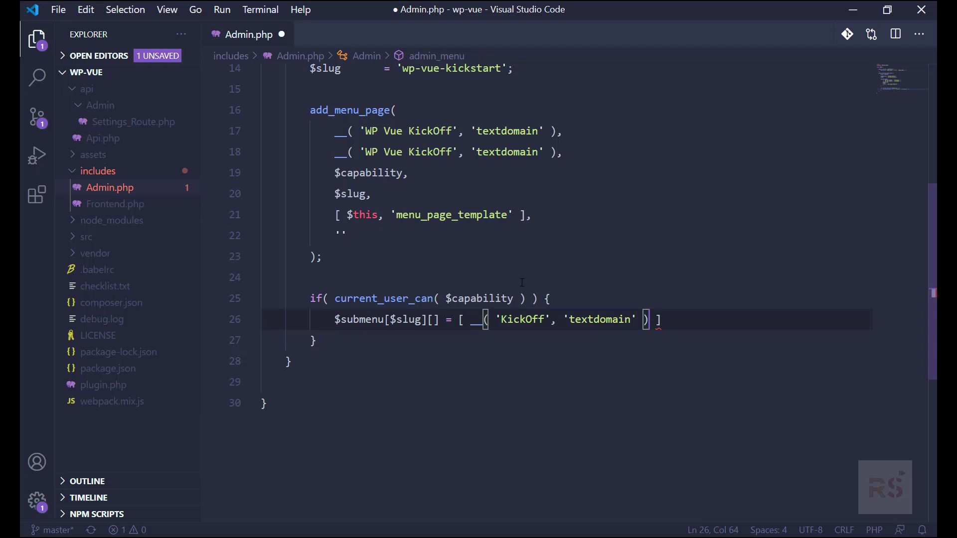
{"action": "type", "text": ", $capability"}
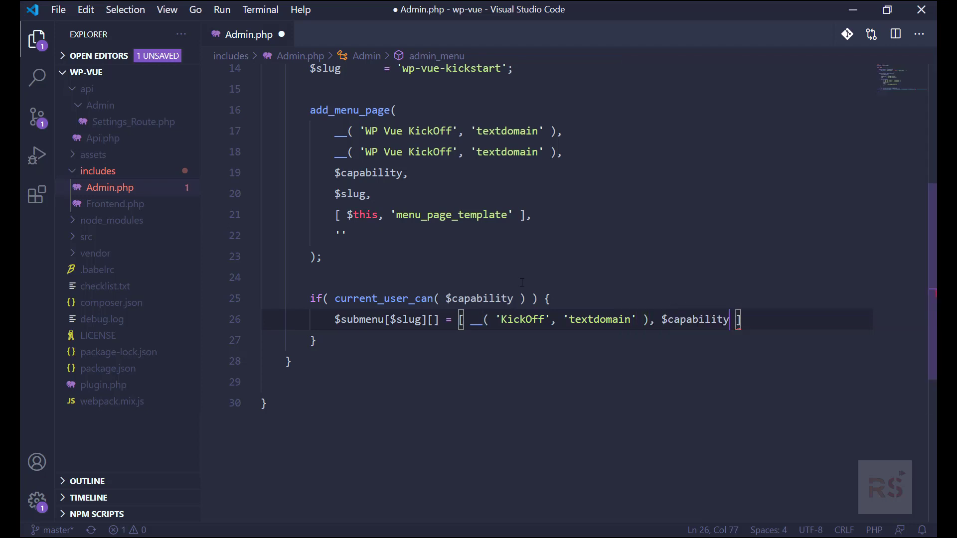
Step: Link KickOff to 'admin.php?page='.$slug.'#/' and add a Settings entry ending '#/settings'
{"action": "type", "text": ","}
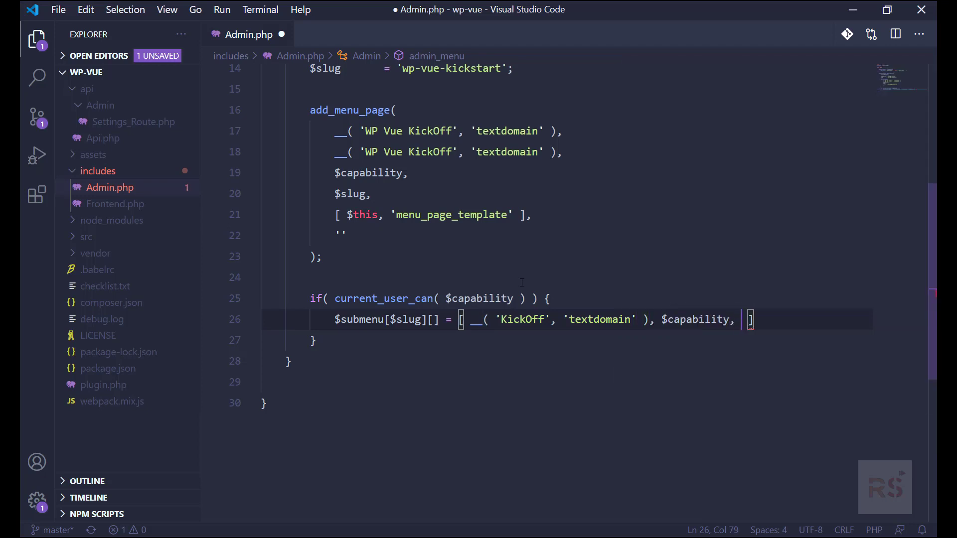
{"action": "type", "text": "'admin"}
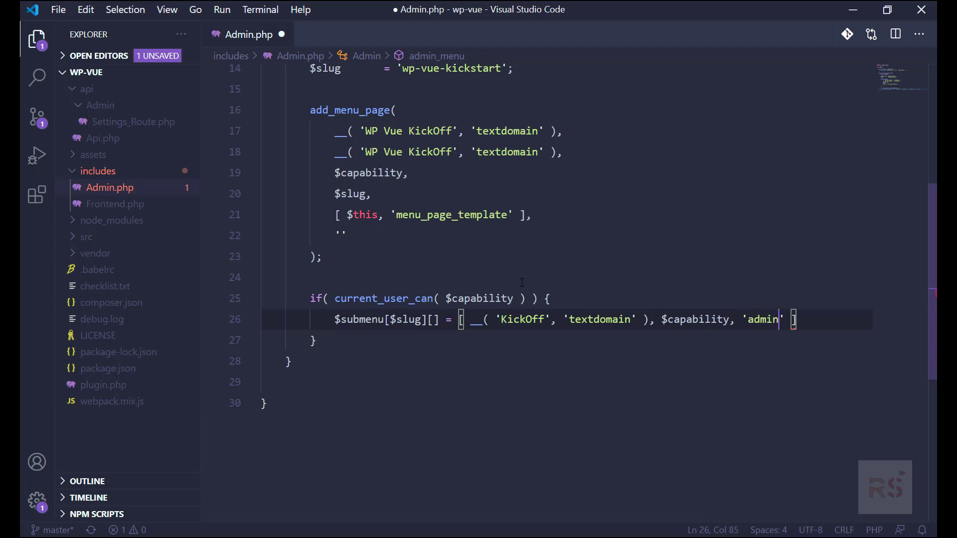
{"action": "type", "text": ".php"}
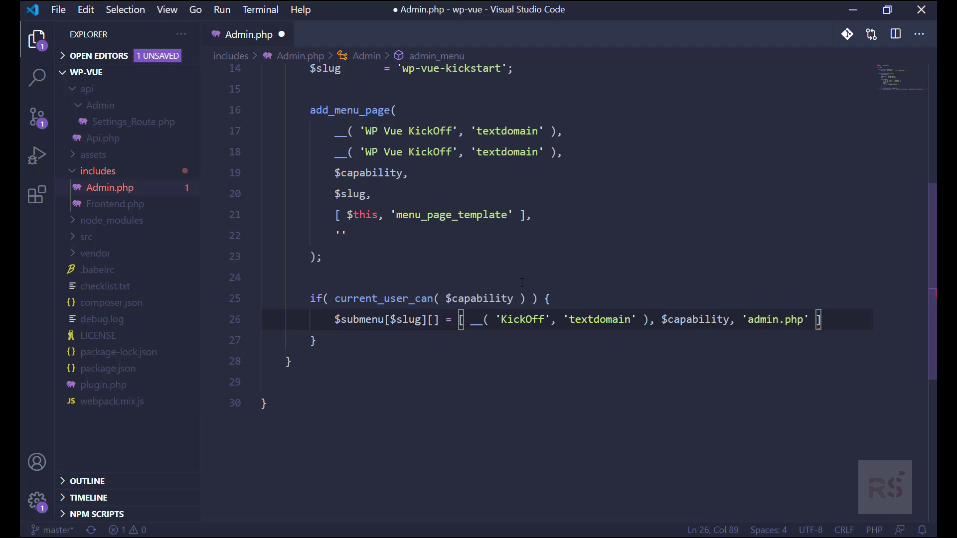
{"action": "type", "text": "?page"}
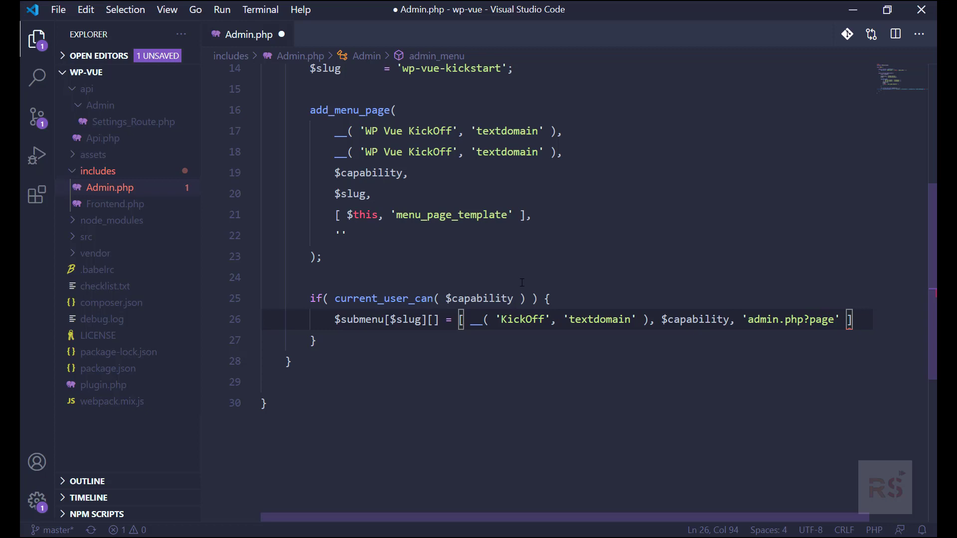
{"action": "type", "text": "="}
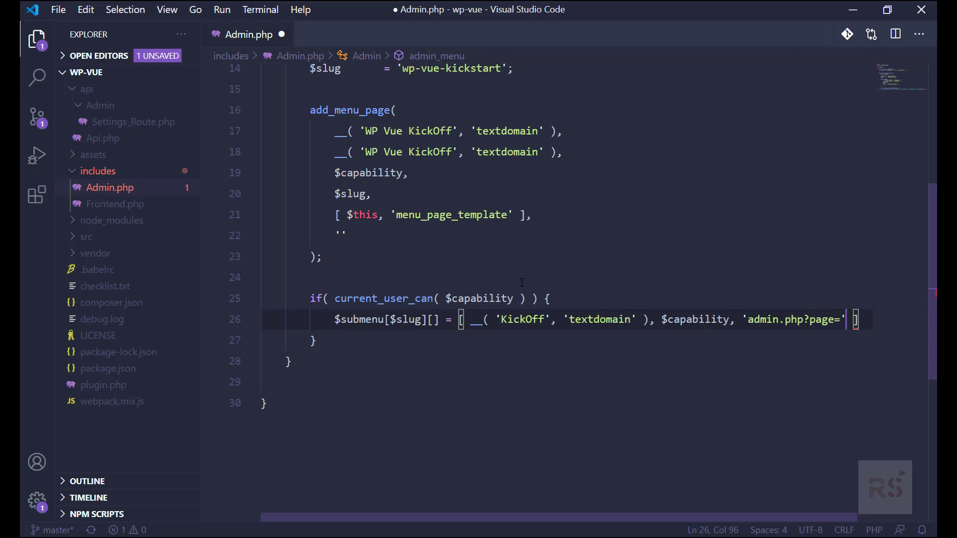
{"action": "type", "text": "."}
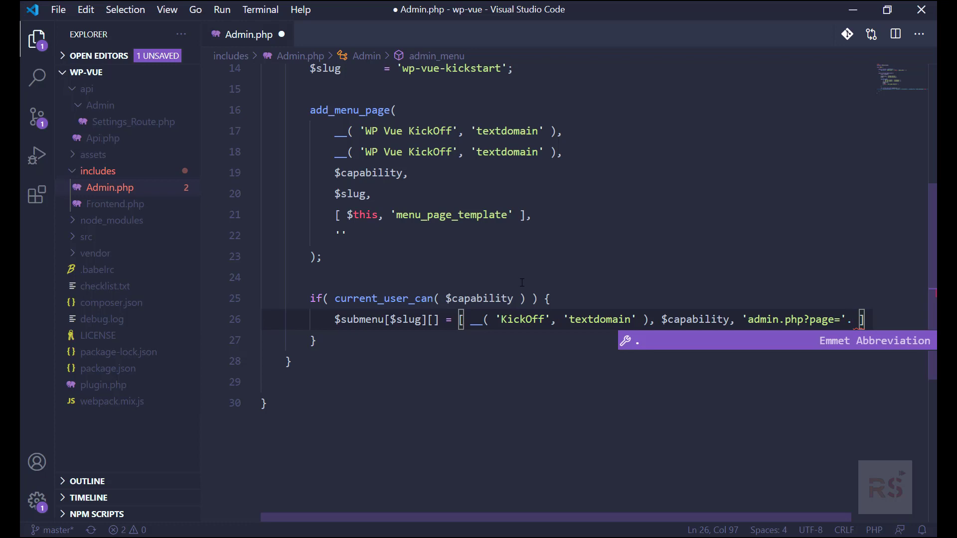
{"action": "type", "text": "$slug"}
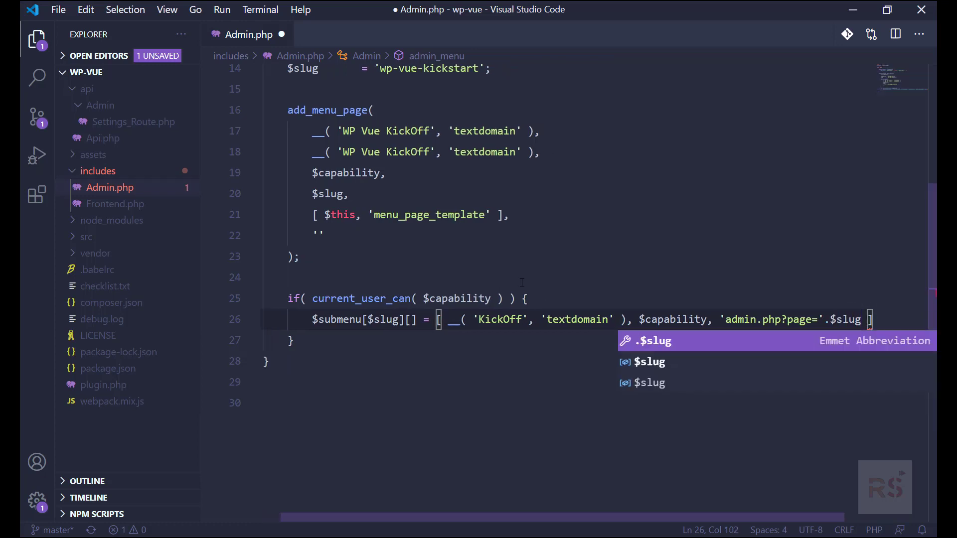
{"action": "type", "text": ".''"}
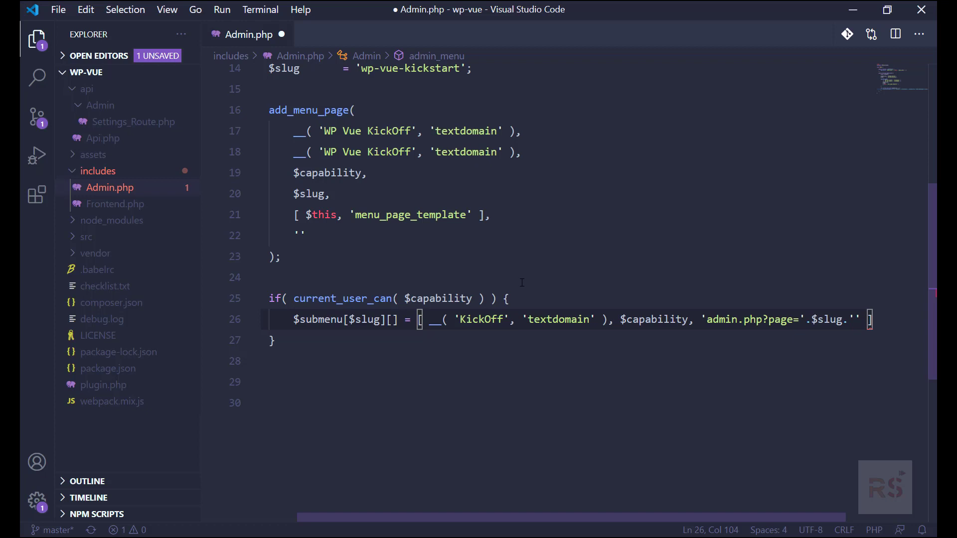
{"action": "type", "text": "#"}
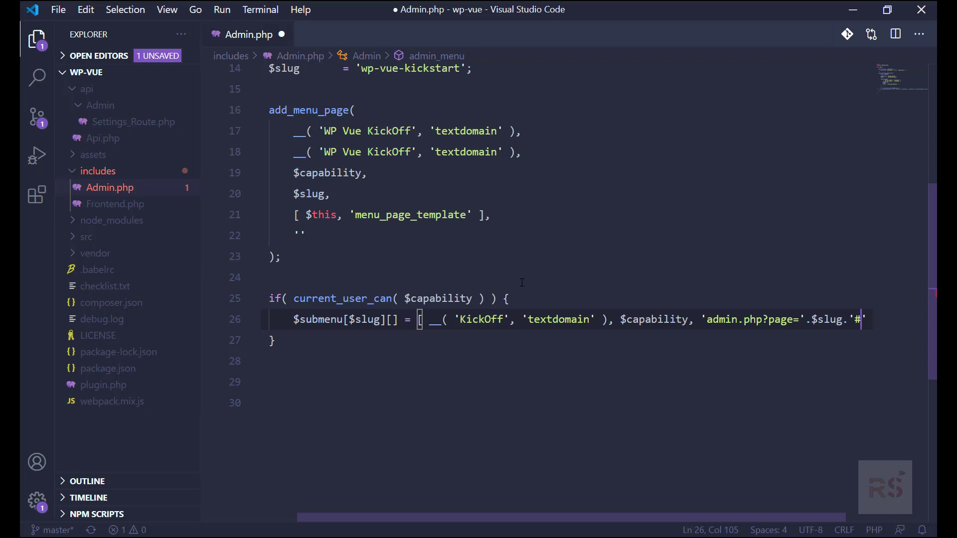
{"action": "type", "text": "/"}
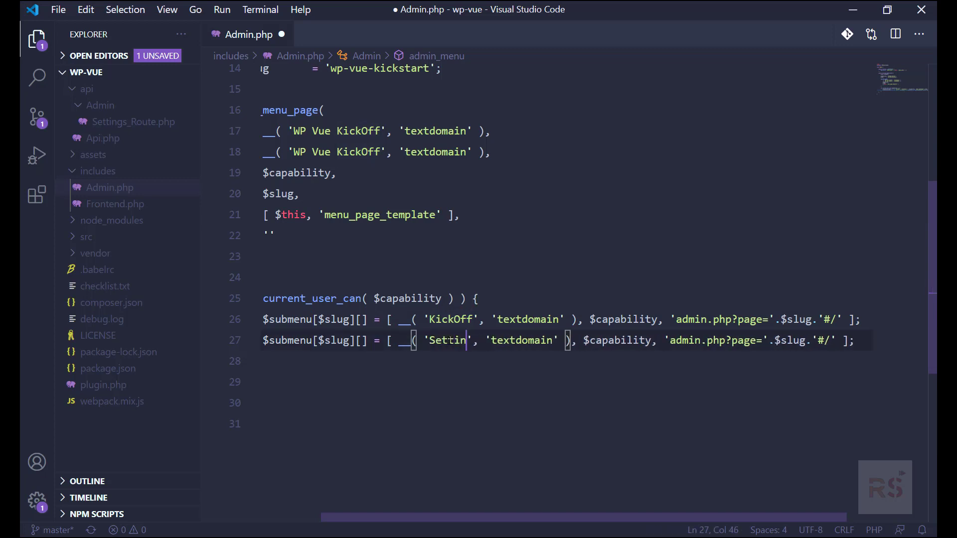
{"action": "type", "text": "gs"}
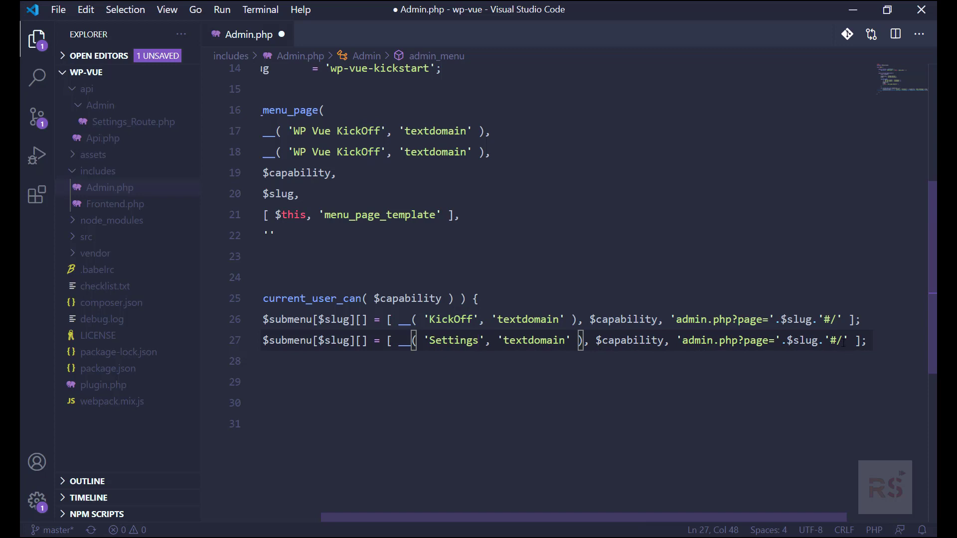
{"action": "type", "text": "settings"}
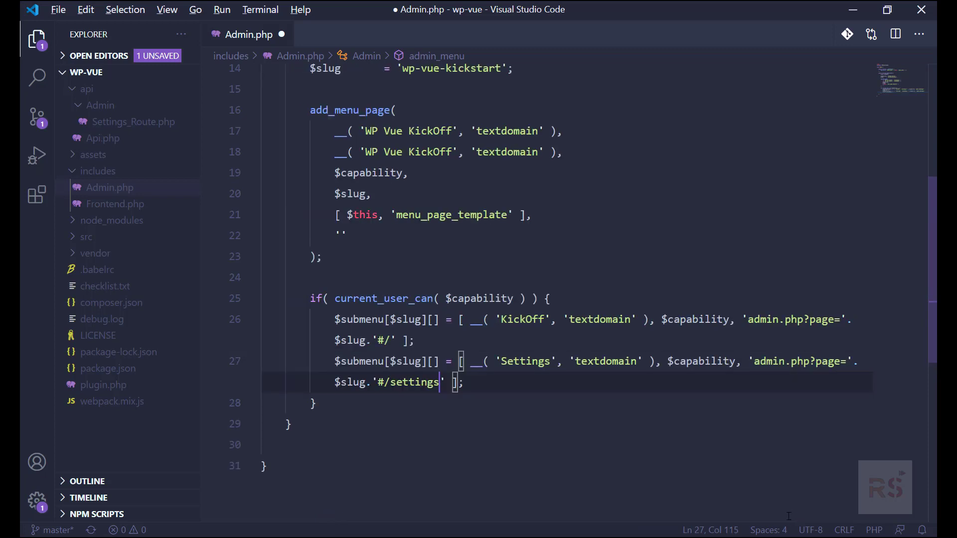
Step: Save Admin.php and import the Admin class into plugin.php via the context menu
{"action": "key", "text": "Ctrl+S"}
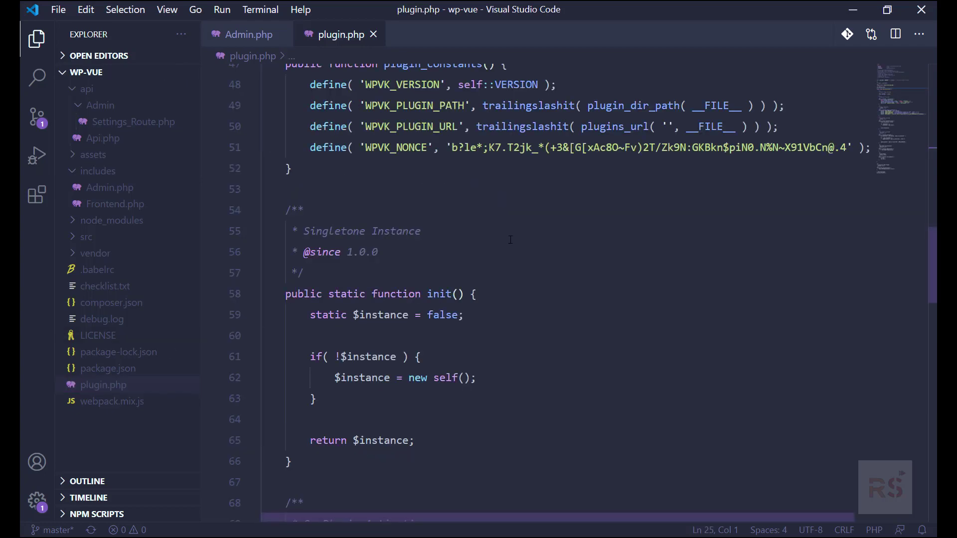
{"action": "scroll", "scroll_direction": "down", "scroll_amount": 3}
{"action": "type", "text": "new Admin();"}
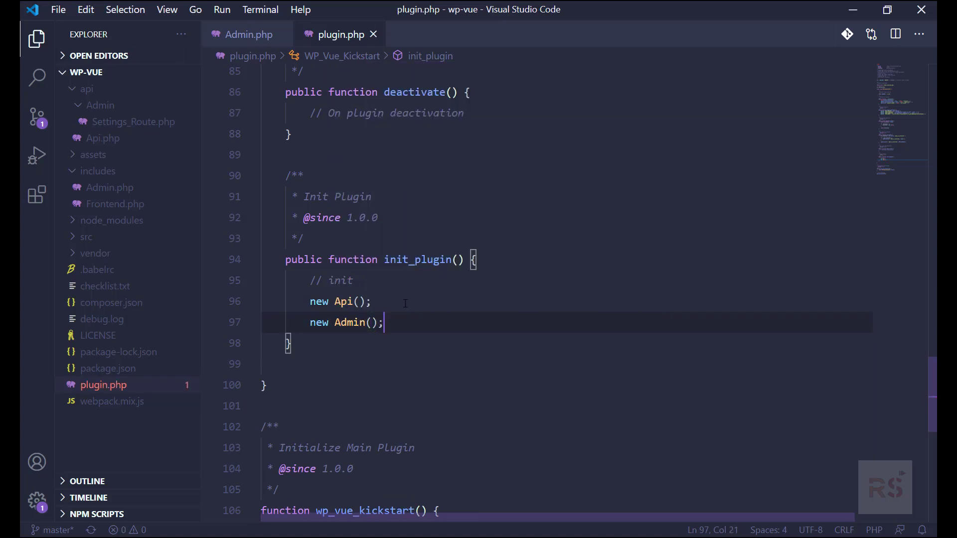
{"action": "right_click", "coordinate": [346, 322]}
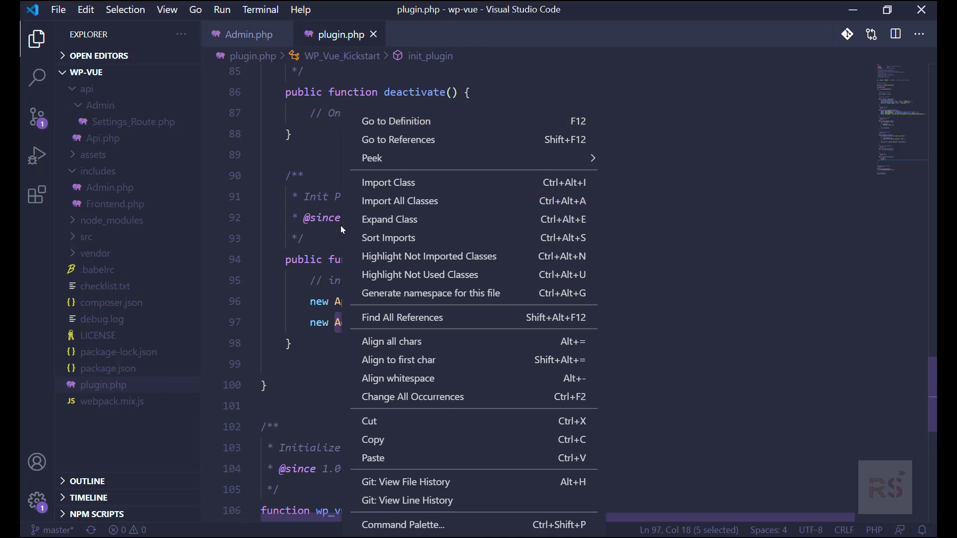
{"action": "mouse_move", "coordinate": [387, 215]}
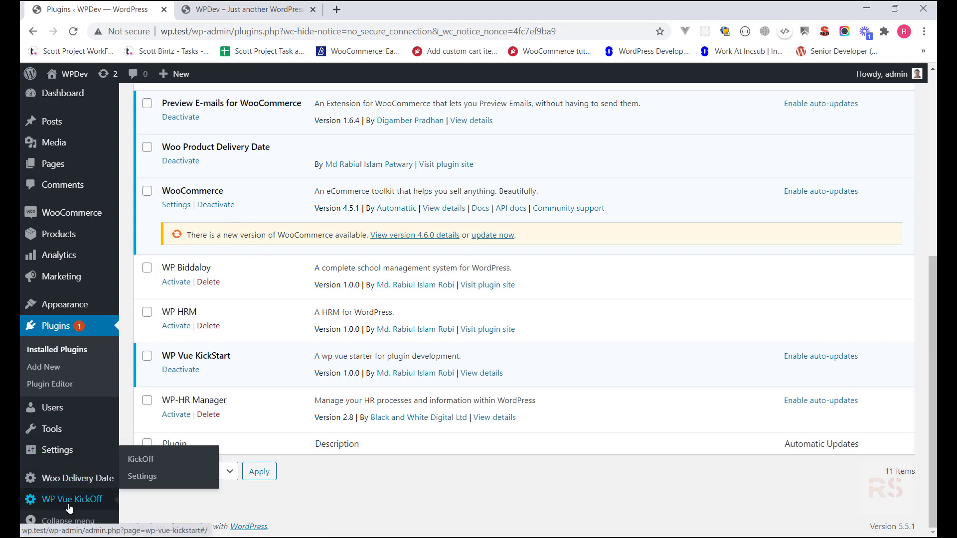
{"action": "mouse_move", "coordinate": [59, 506]}
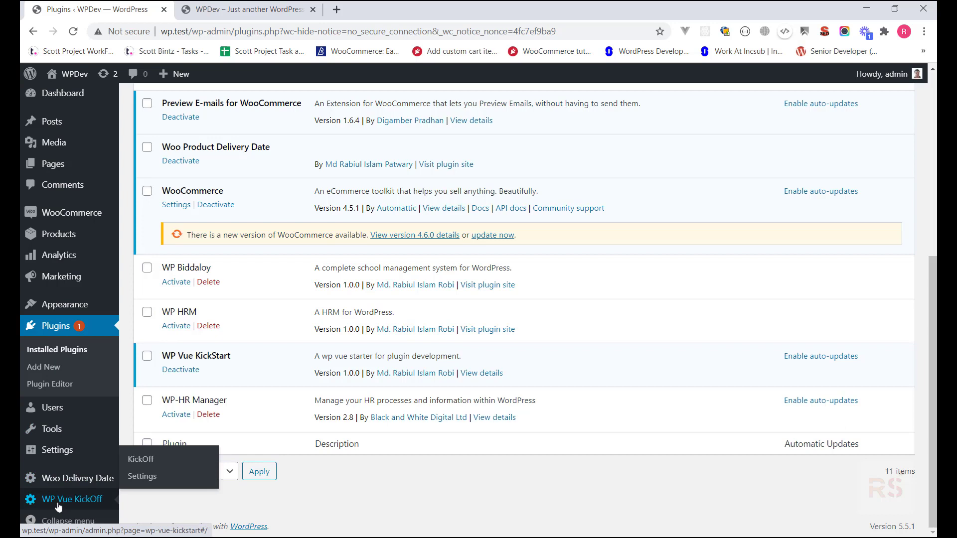
{"action": "mouse_move", "coordinate": [78, 503]}
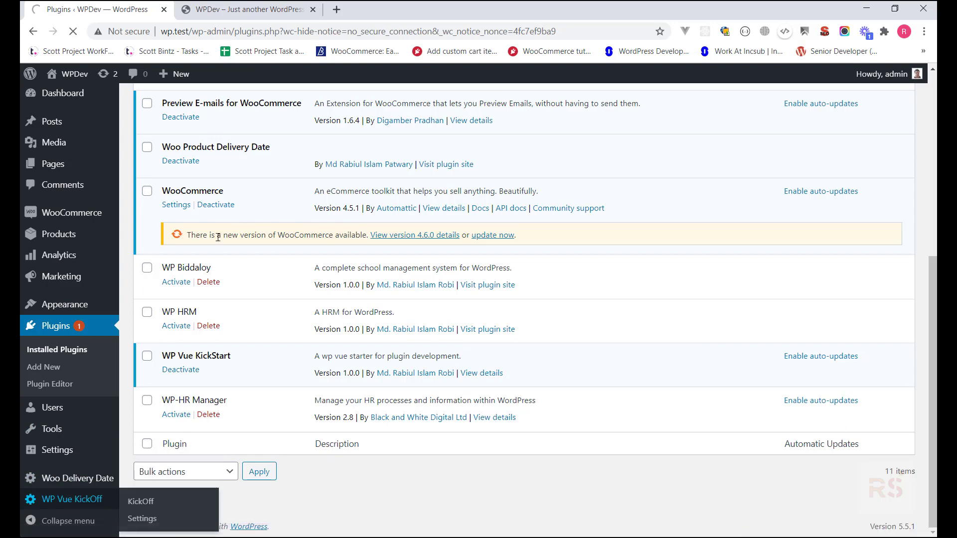
Step: Open the WP Vue KickOff admin page and select menu_page_template in its warning
{"action": "left_click", "coordinate": [141, 501]}
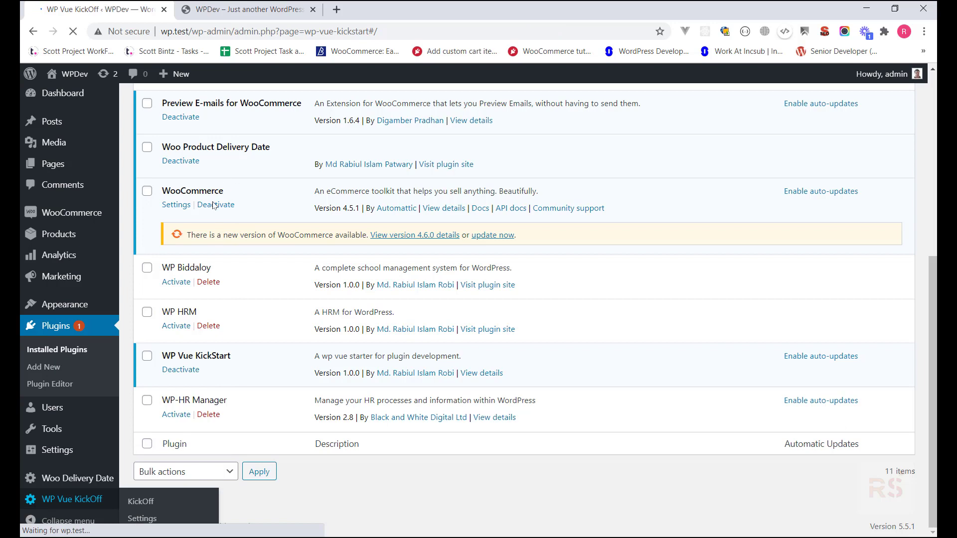
{"action": "left_click", "coordinate": [141, 501]}
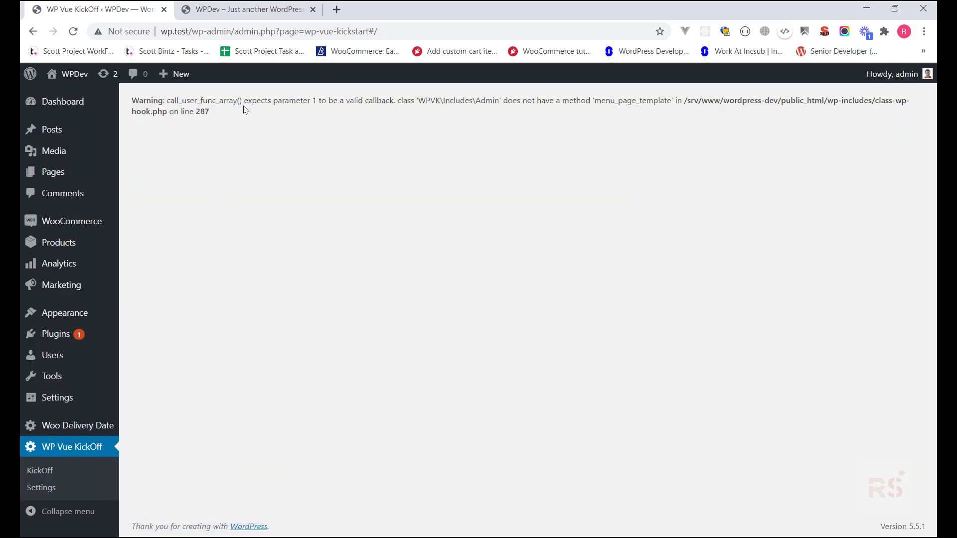
{"action": "mouse_move", "coordinate": [278, 161]}
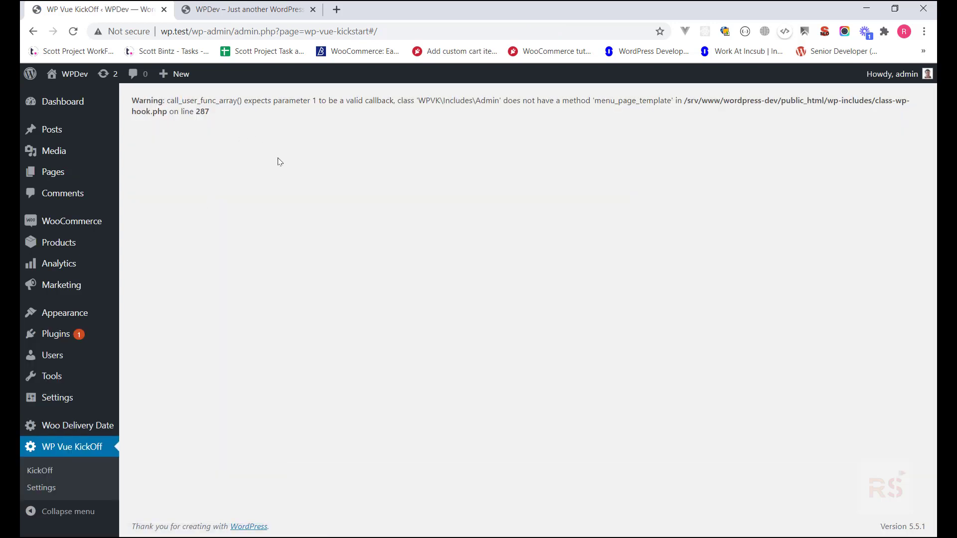
{"action": "double_click", "coordinate": [632, 100]}
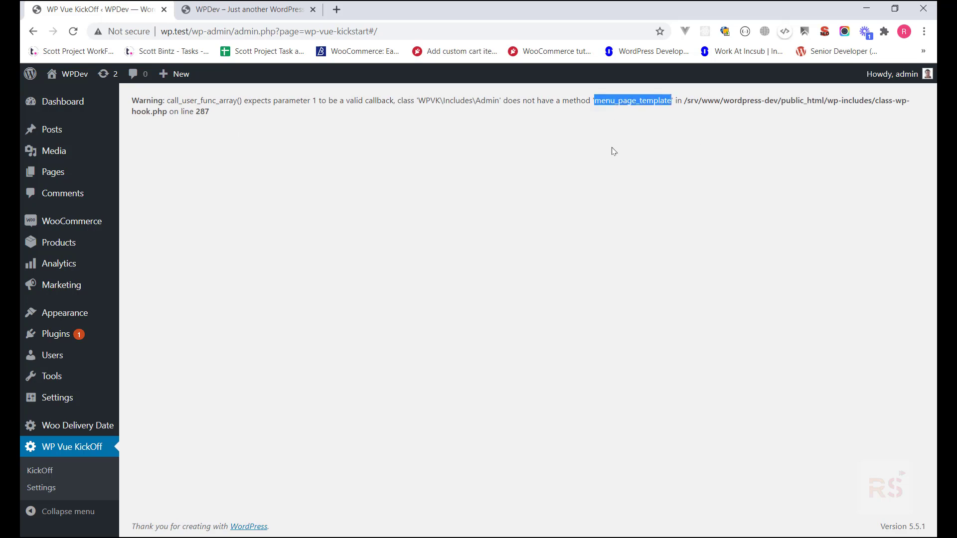
{"action": "mouse_move", "coordinate": [461, 212]}
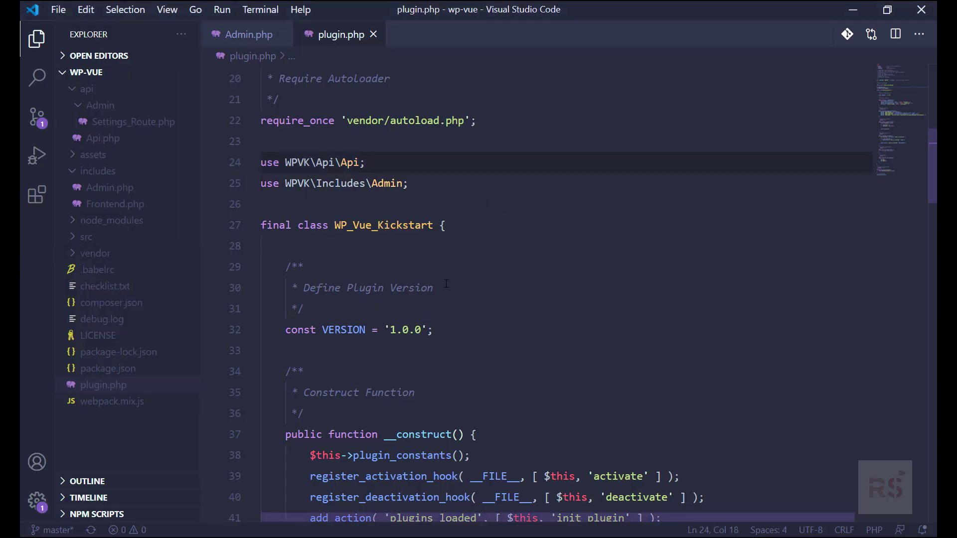
Step: Switch back to the Admin.php tab in Visual Studio Code
{"action": "scroll", "scroll_direction": "down", "scroll_amount": 3}
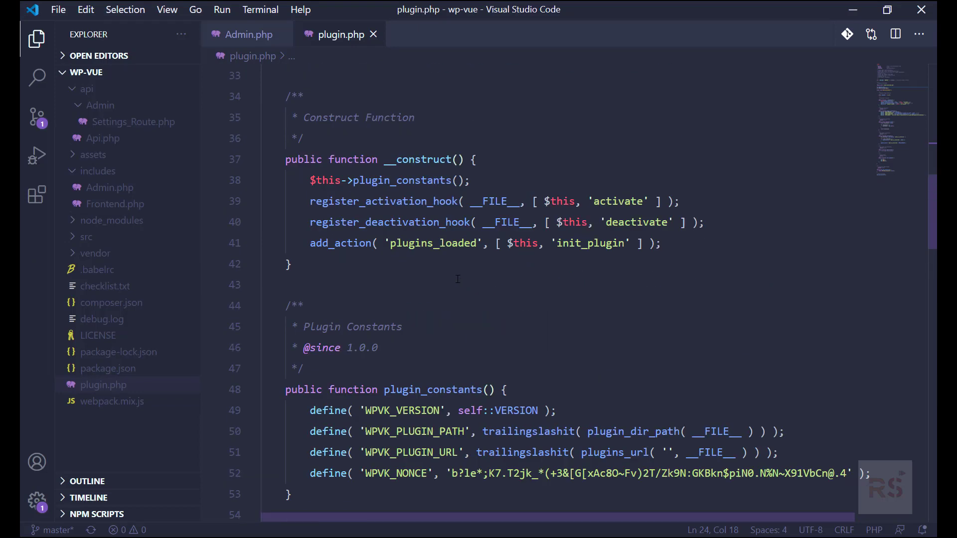
{"action": "left_click", "coordinate": [247, 35]}
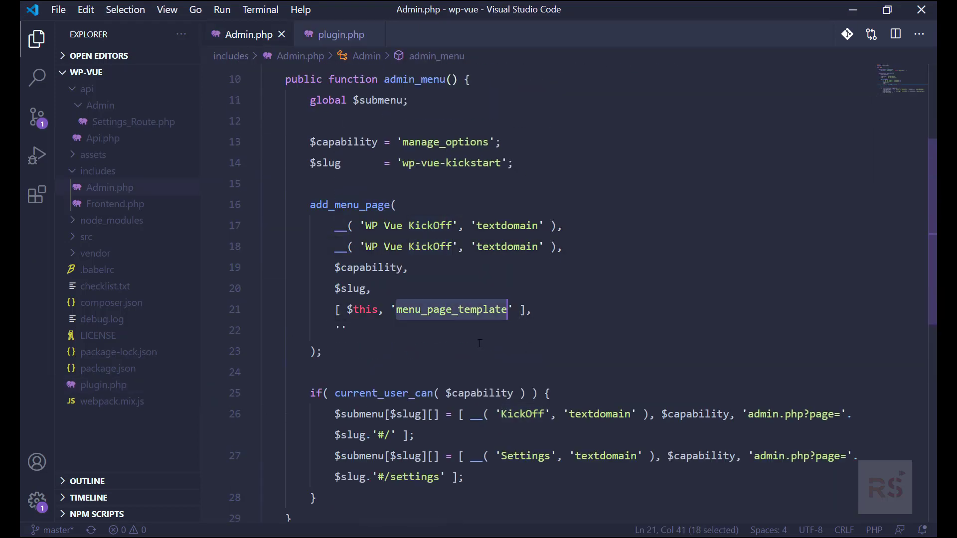
{"action": "mouse_move", "coordinate": [486, 339]}
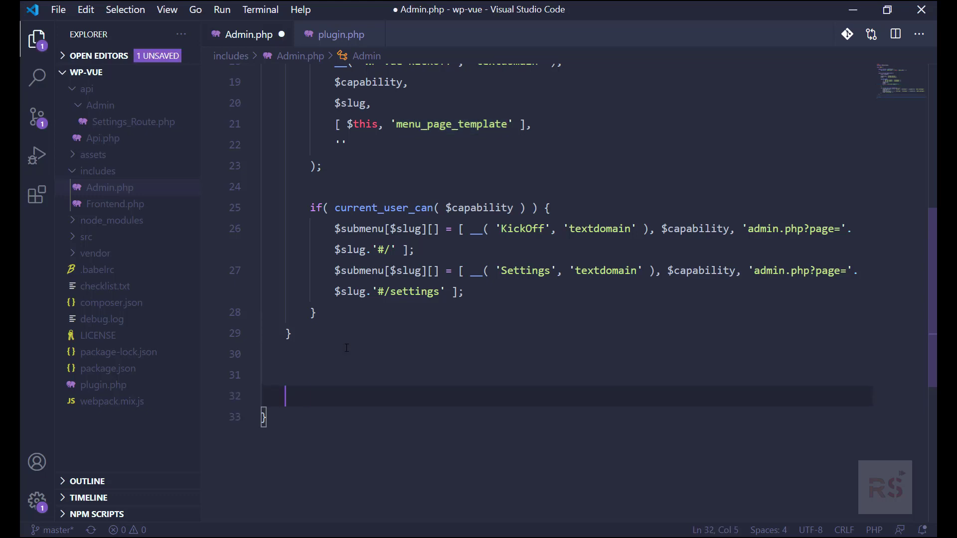
Step: Declare public function menu_page_template() that echoes '<div class="wrap"></div>';
{"action": "key", "text": "Backspace"}
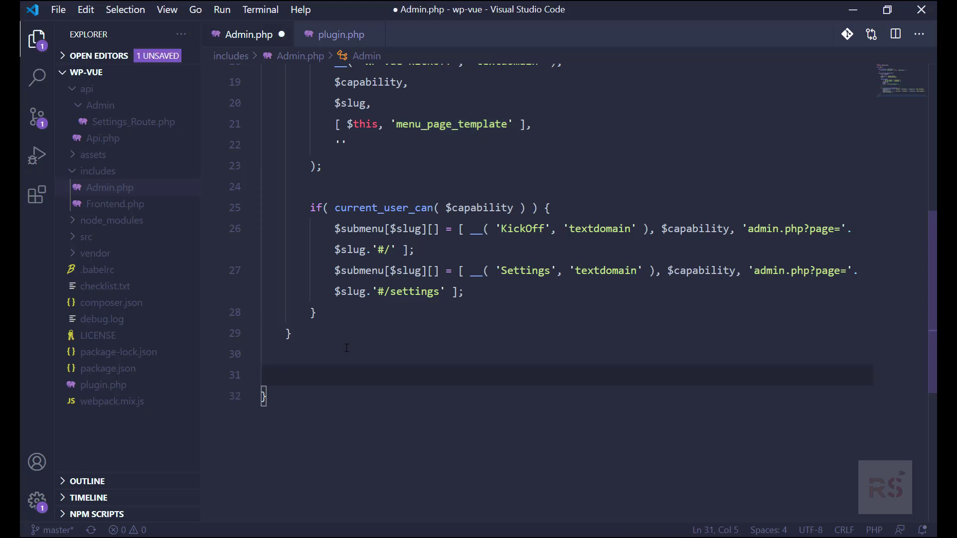
{"action": "type", "text": "public fuc"}
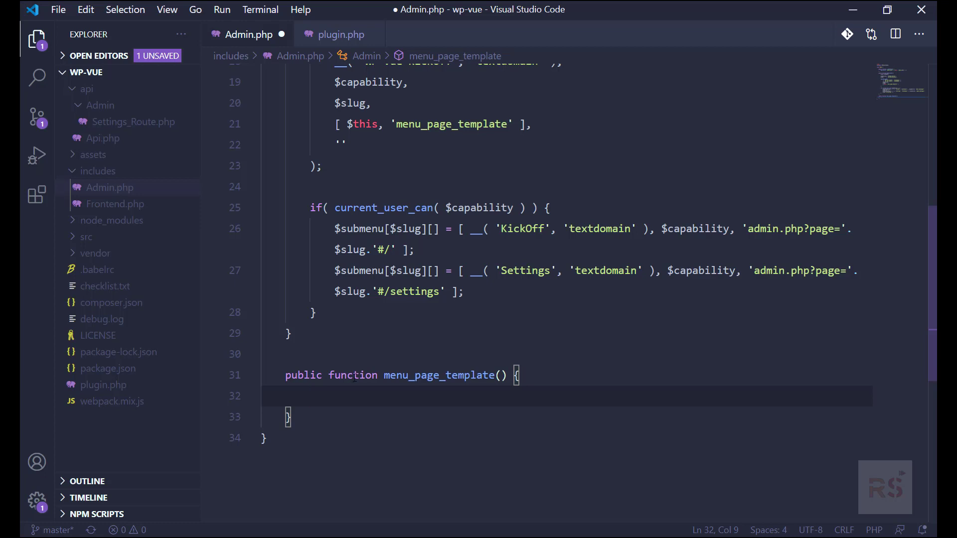
{"action": "mouse_move", "coordinate": [360, 400]}
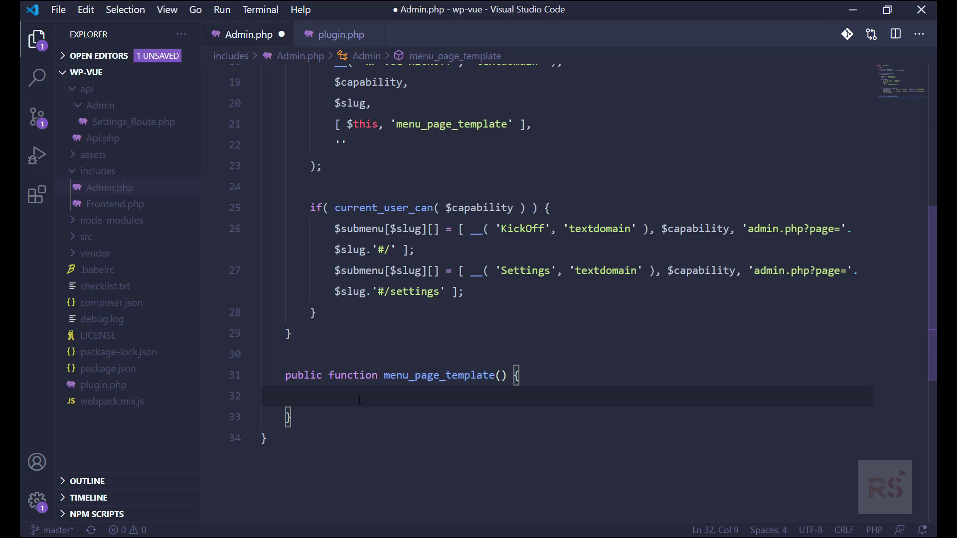
{"action": "type", "text": "echo"}
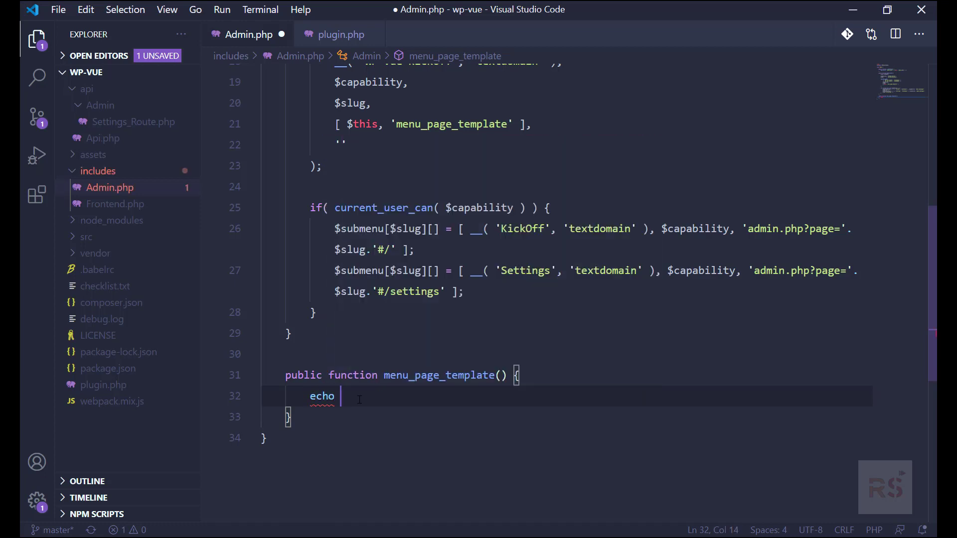
{"action": "type", "text": "'<"}
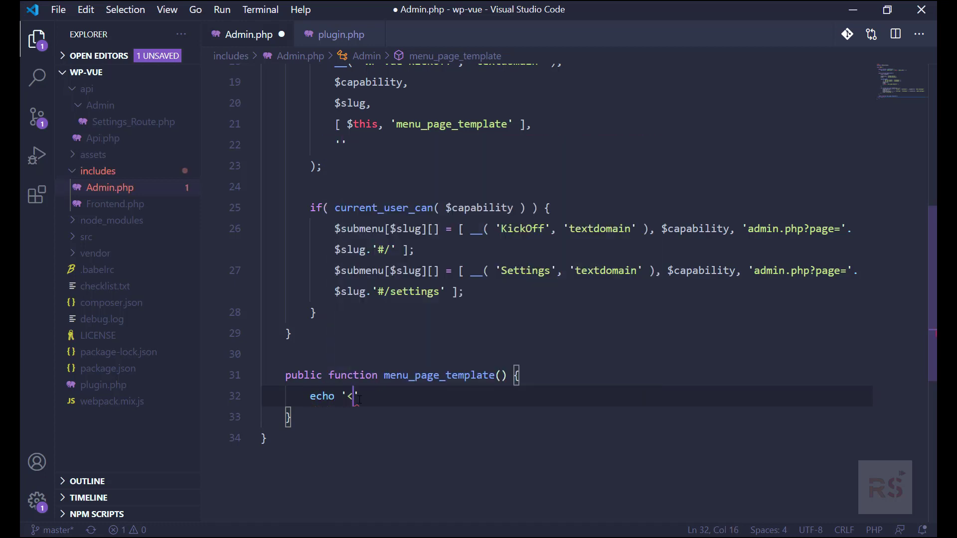
{"action": "type", "text": "div clas"}
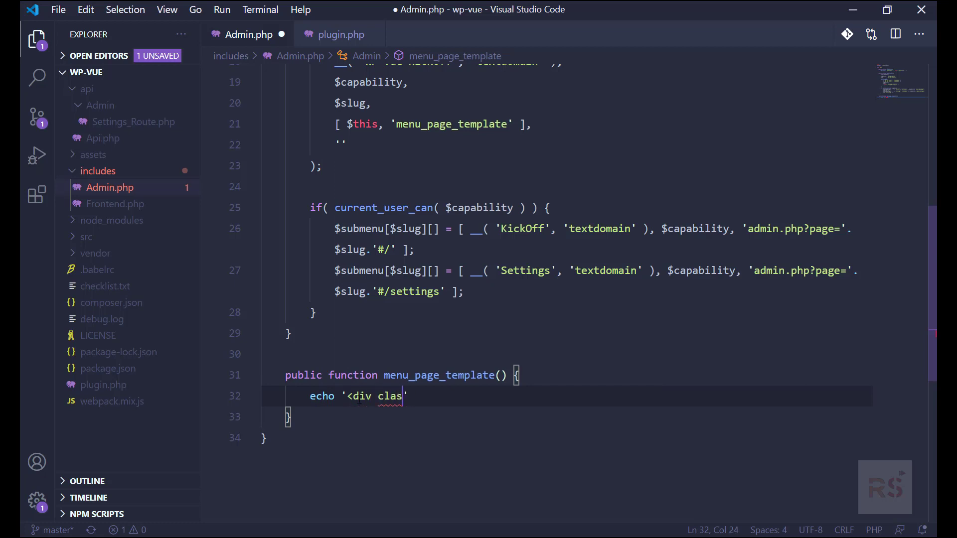
{"action": "type", "text": "s=\"w"}
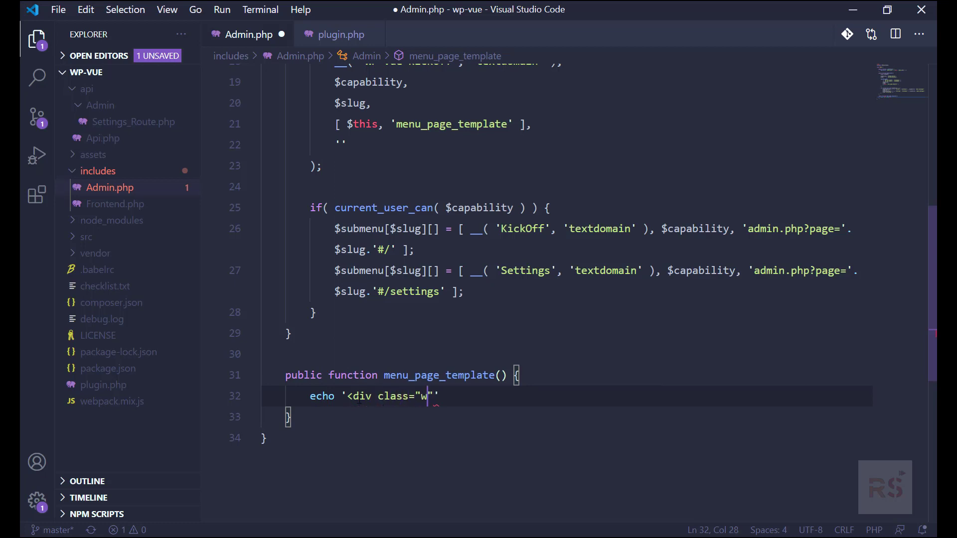
{"action": "type", "text": "rap"}
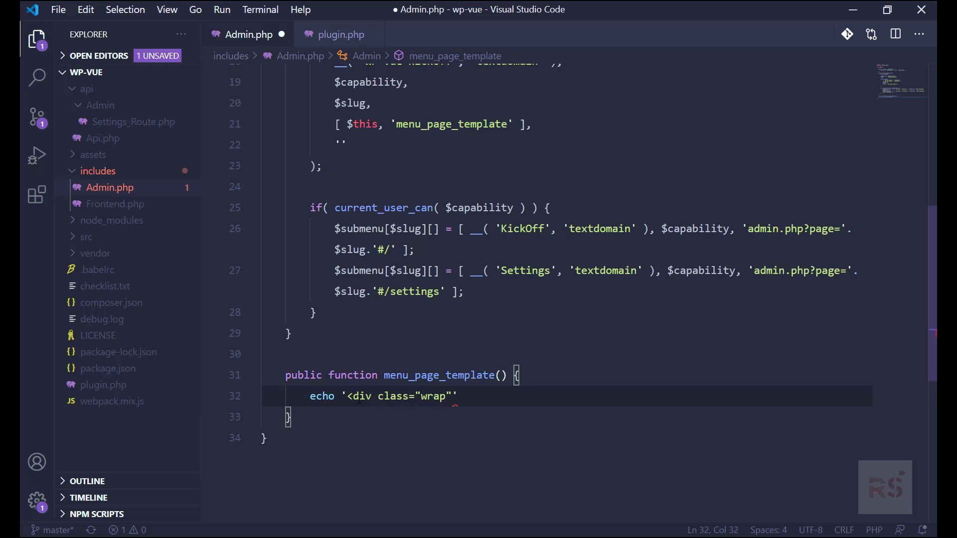
{"action": "type", "text": "></d"}
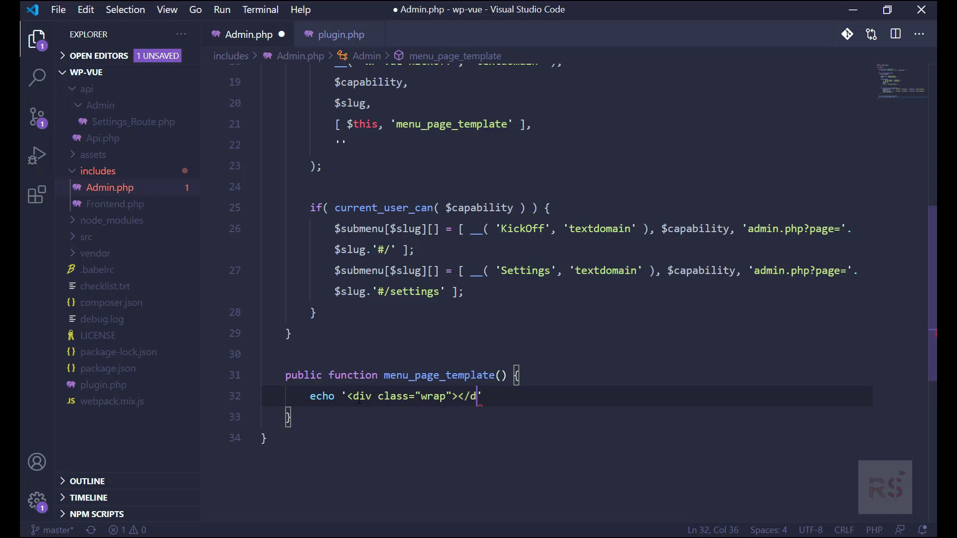
{"action": "type", "text": "iv>"}
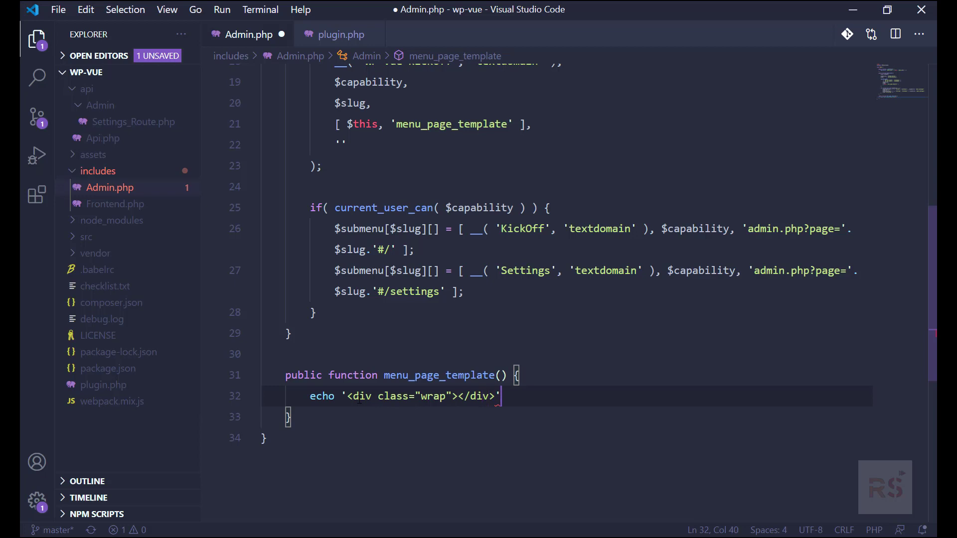
{"action": "type", "text": ";"}
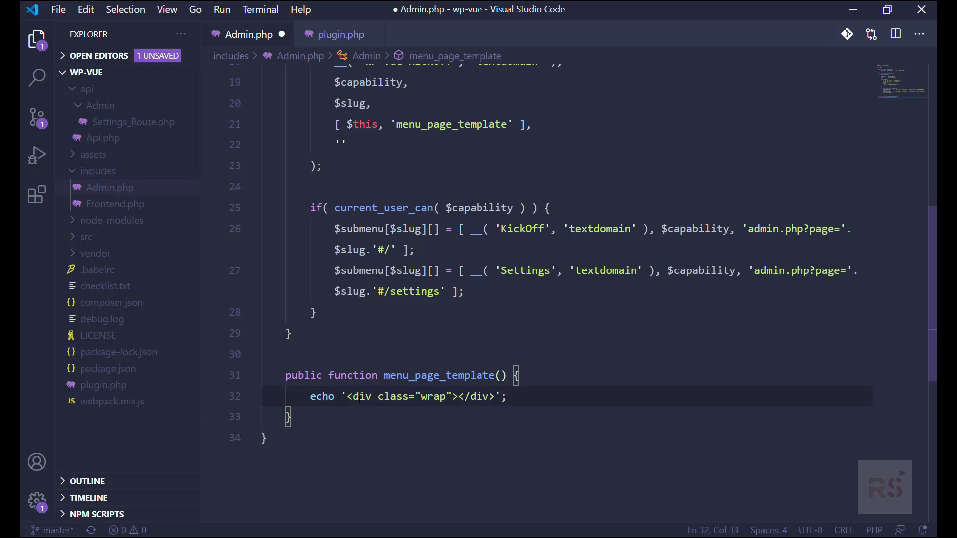
Step: Nest a <div id="wpvk-admin-app"></div> inside the wrap div
{"action": "type", "text": "dsiv"}
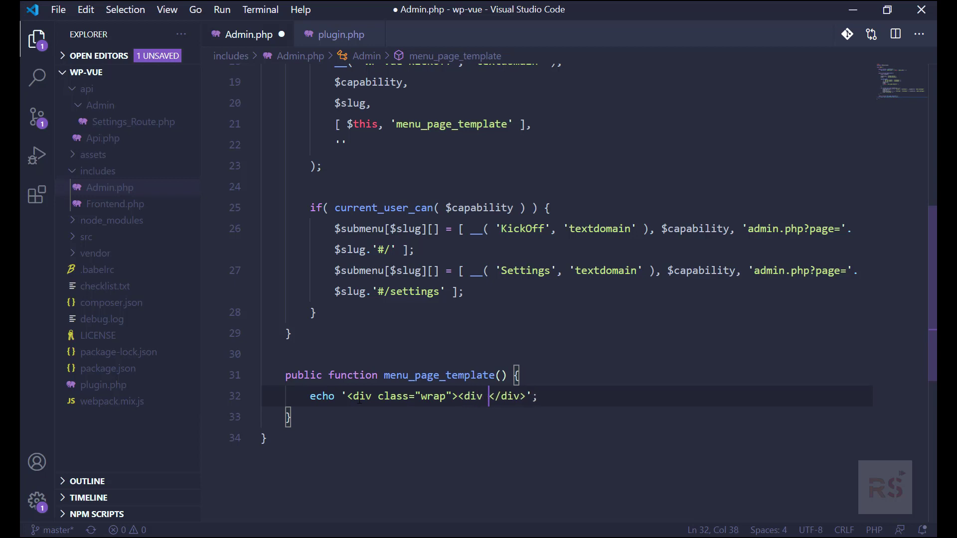
{"action": "type", "text": "id=\"\""}
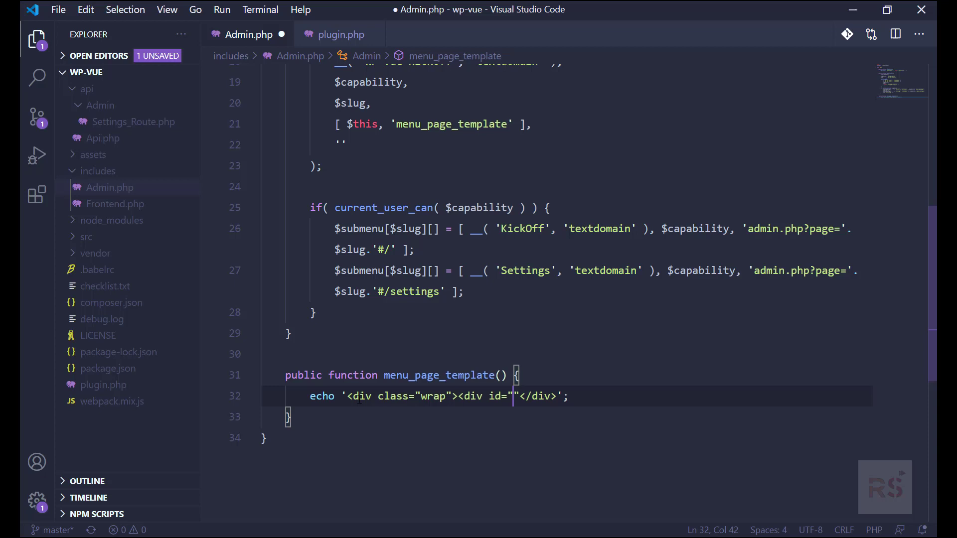
{"action": "type", "text": "wpvk"}
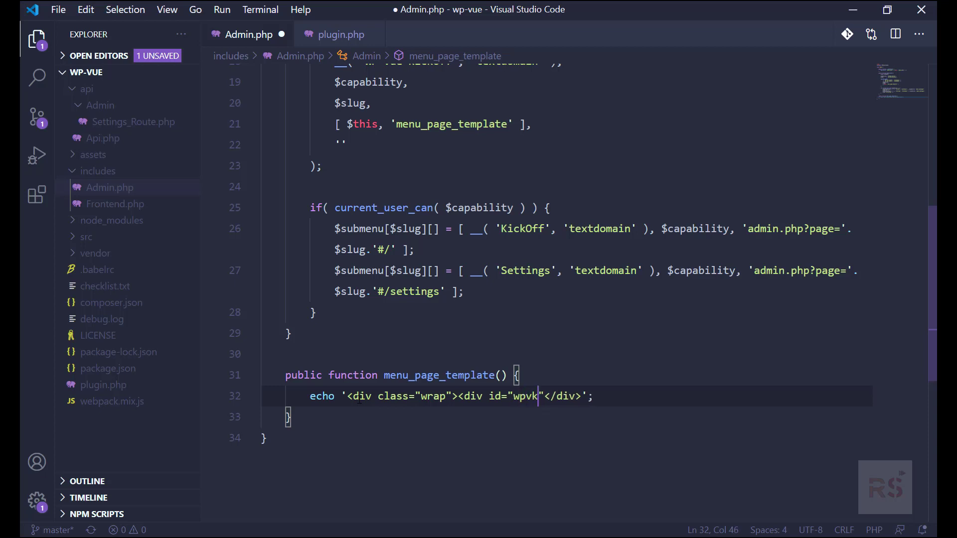
{"action": "type", "text": "-admin"}
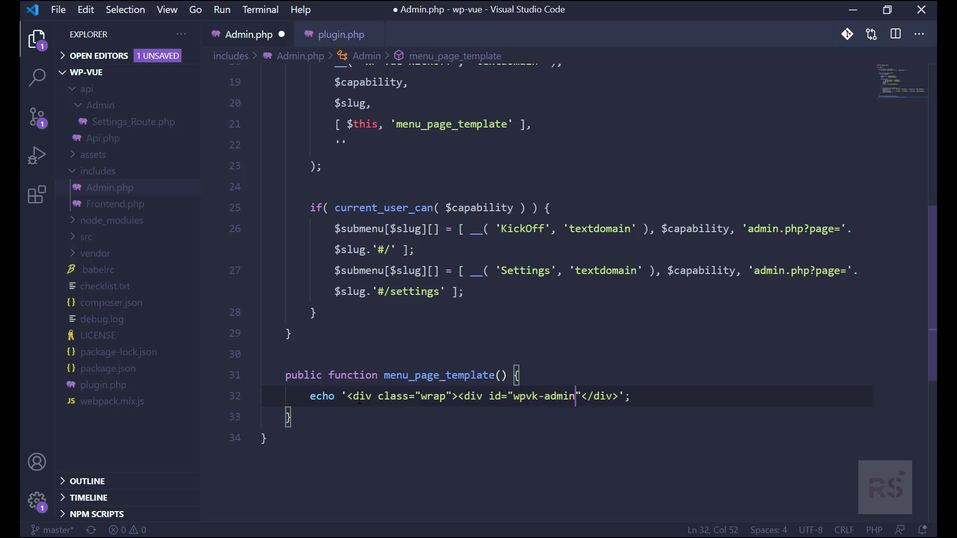
{"action": "type", "text": "-app"}
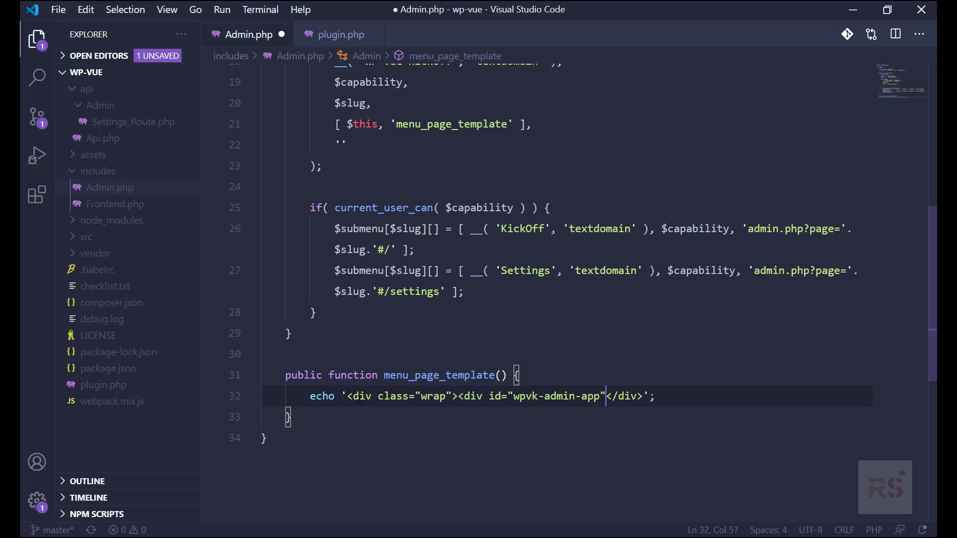
{"action": "type", "text": "></div"}
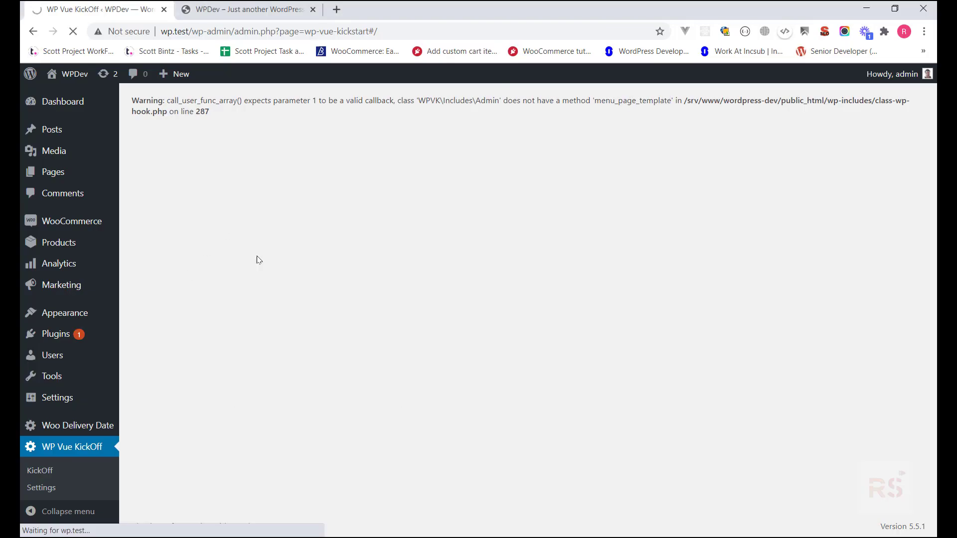
Step: Reload the WP Vue KickOff admin page in Chrome to check the new template output
{"action": "left_click", "coordinate": [72, 31]}
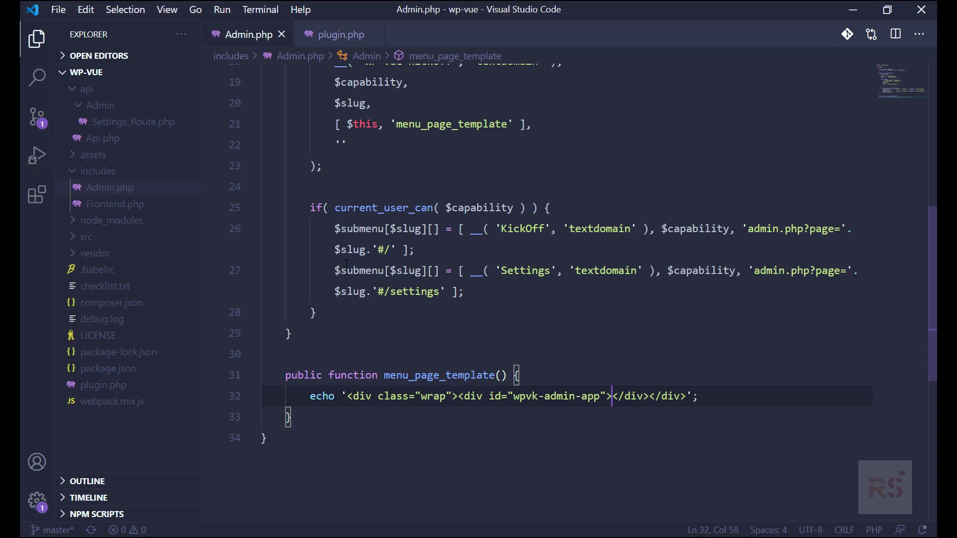
{"action": "mouse_move", "coordinate": [491, 283]}
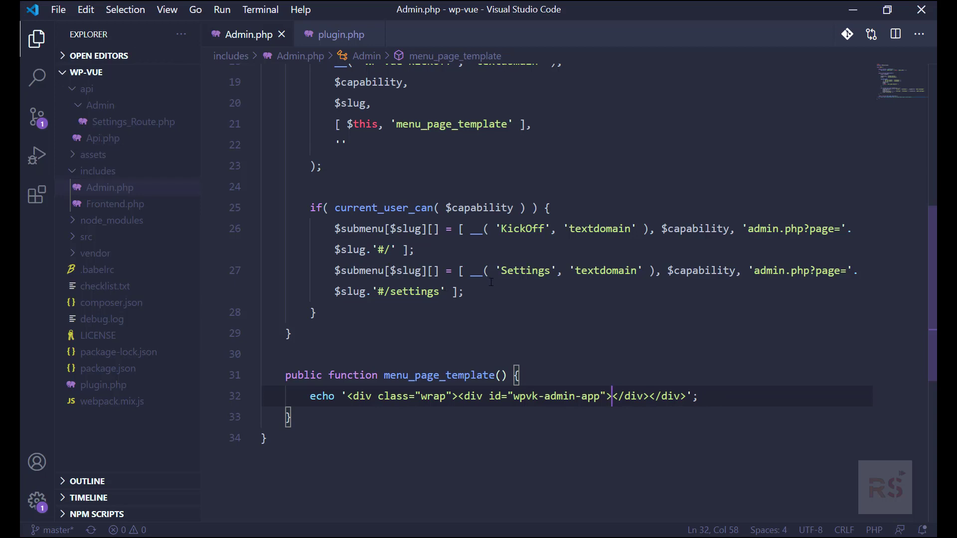